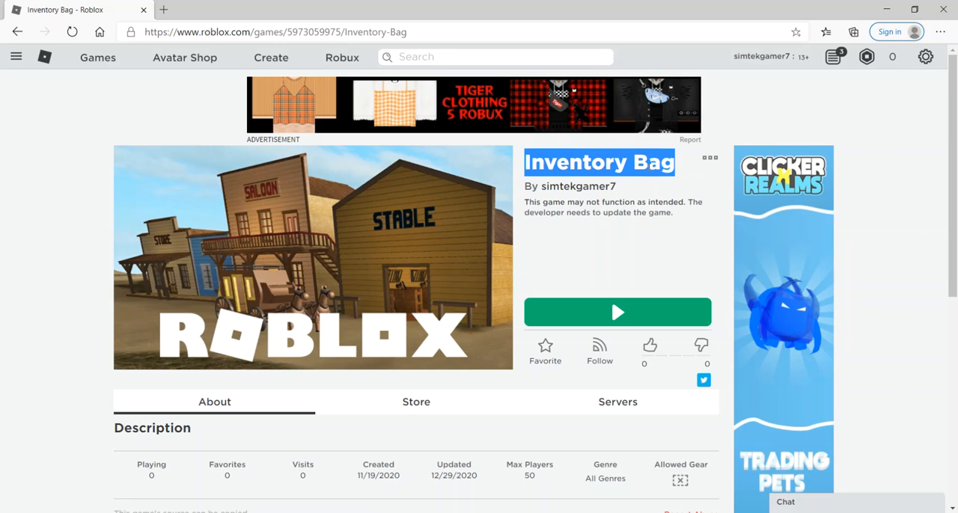
mouse_move(533, 203)
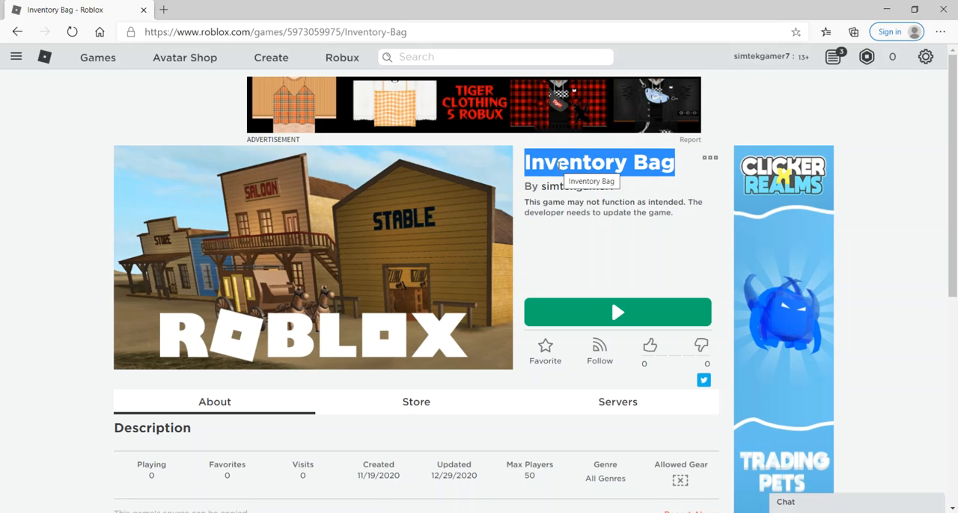
- Choose Edit from the Inventory Bag game's ⋯ options menu to launch Studio
left_click(299, 31)
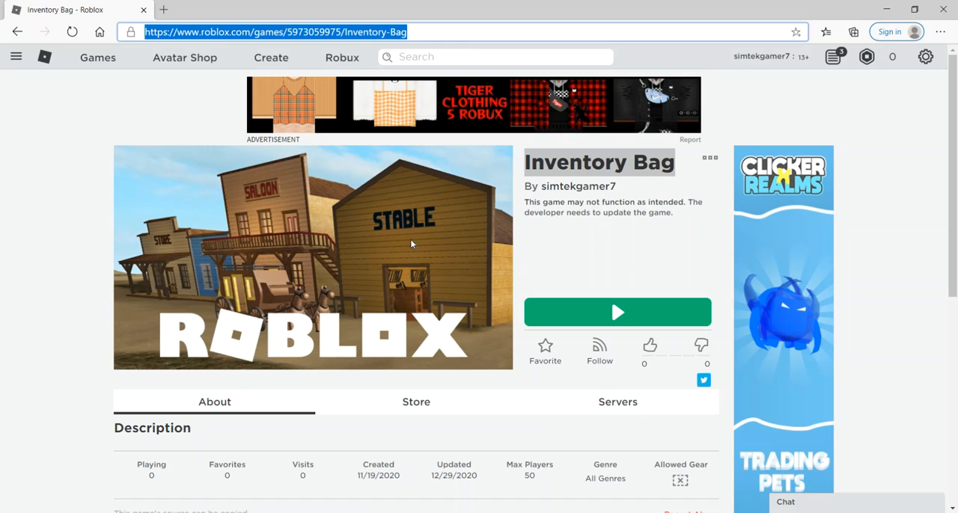
mouse_move(725, 158)
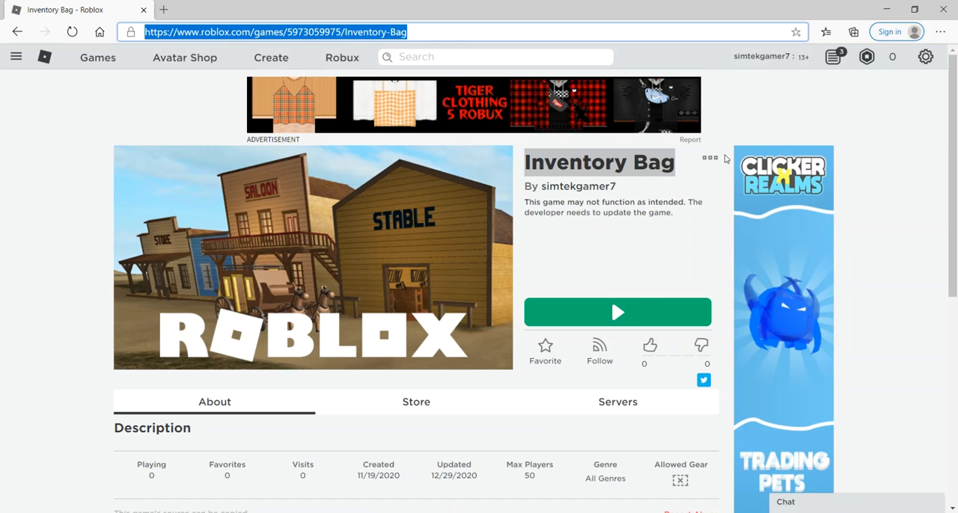
left_click(710, 158)
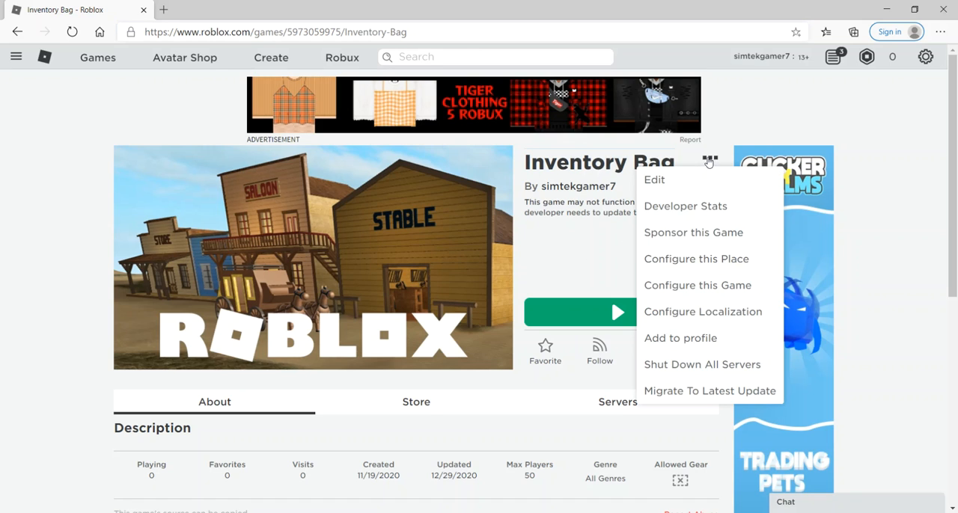
left_click(654, 180)
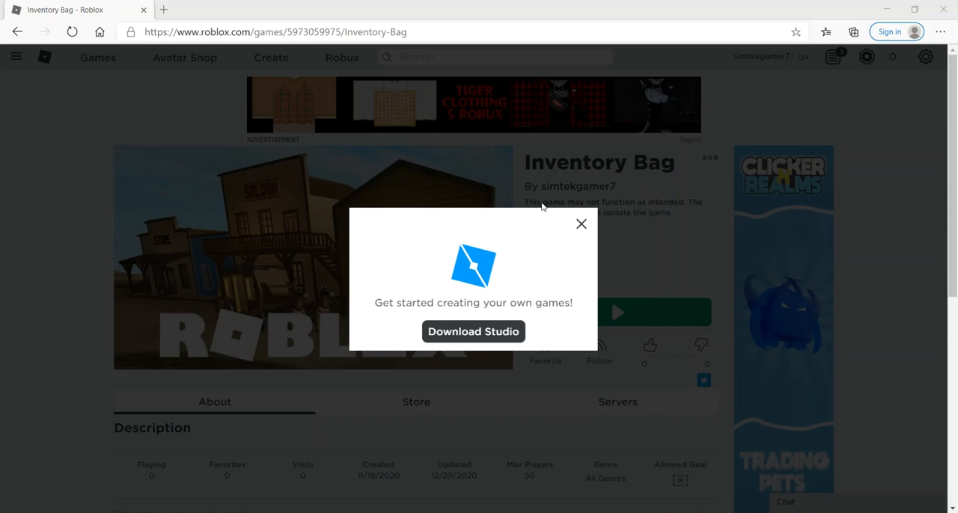
- Let the place load, then switch to the Inventory Bag tab showing the pickup world
left_click(473, 332)
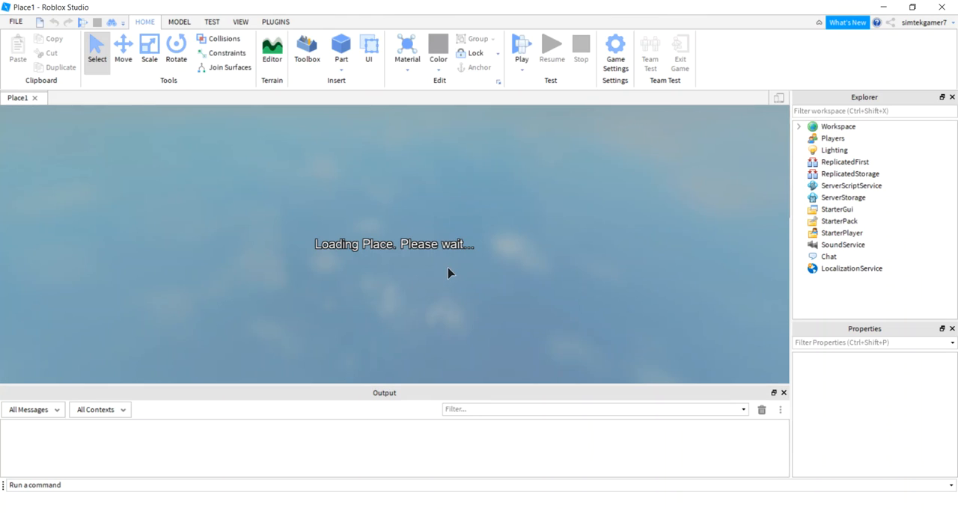
mouse_move(786, 395)
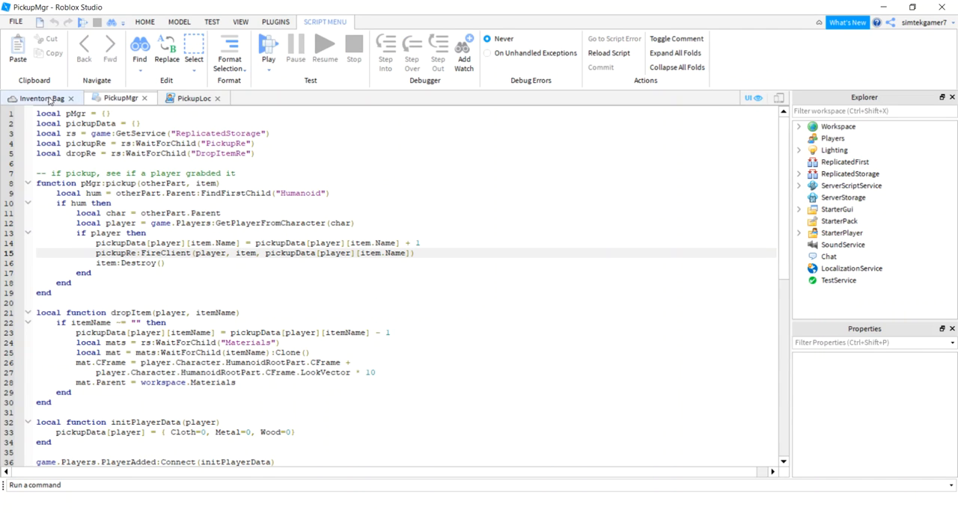
left_click(41, 98)
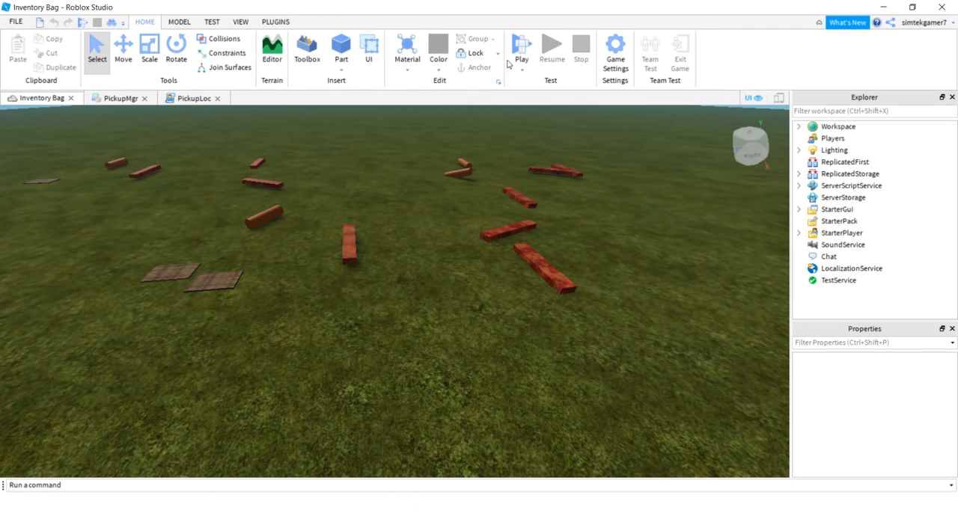
left_click(521, 46)
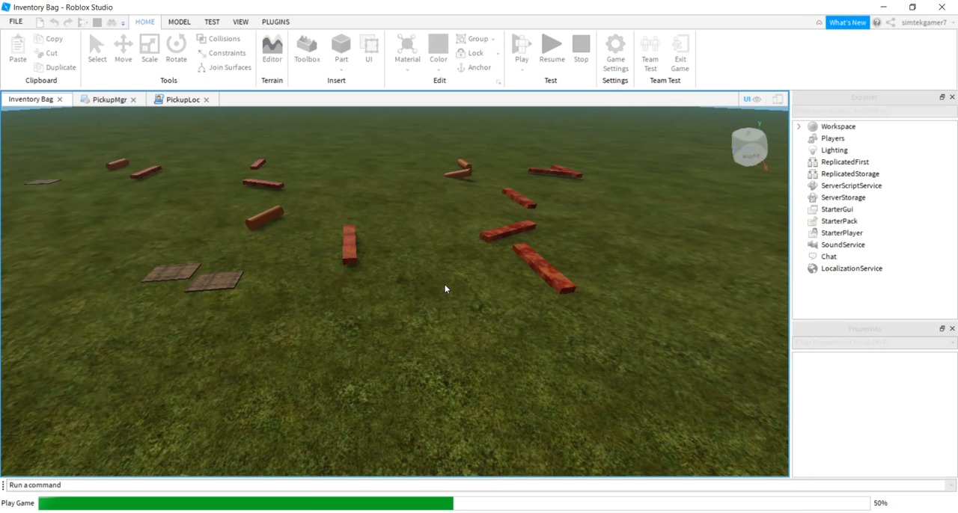
mouse_move(492, 339)
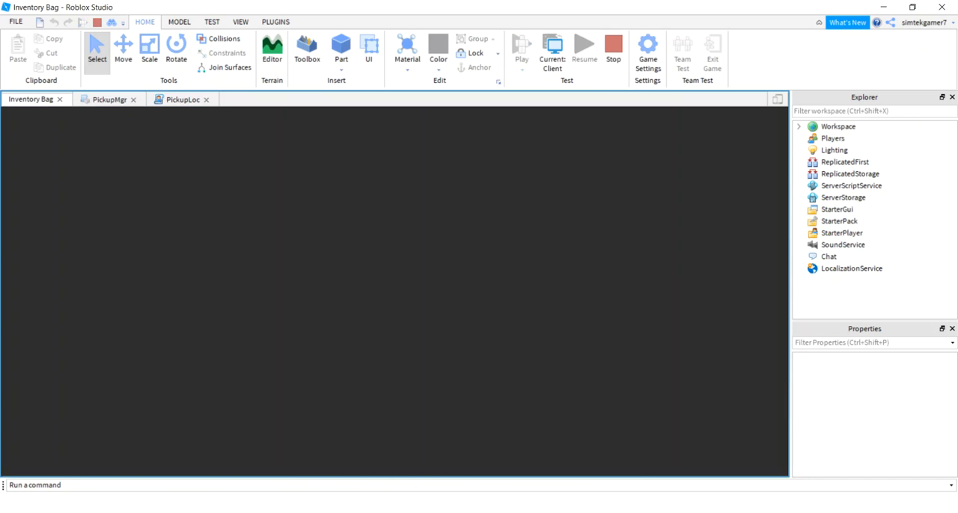
left_click(521, 56)
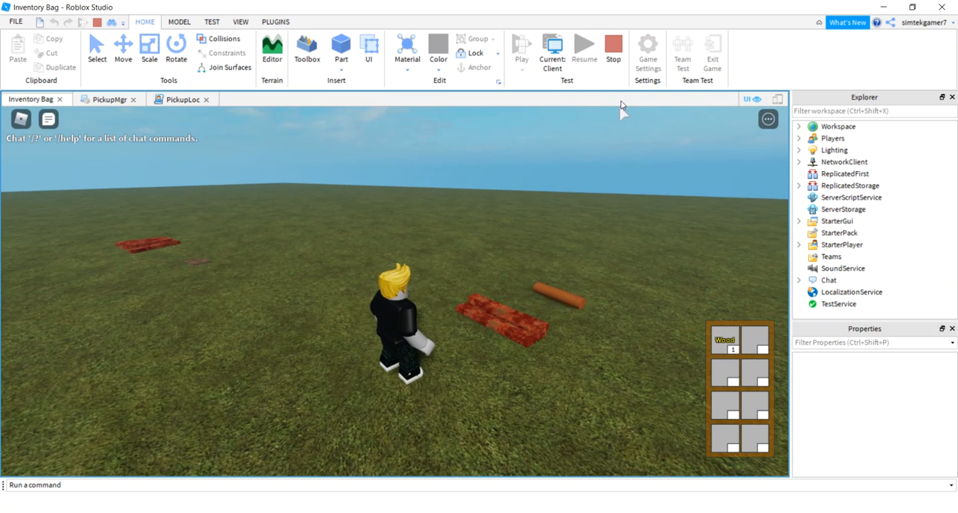
left_click(612, 46)
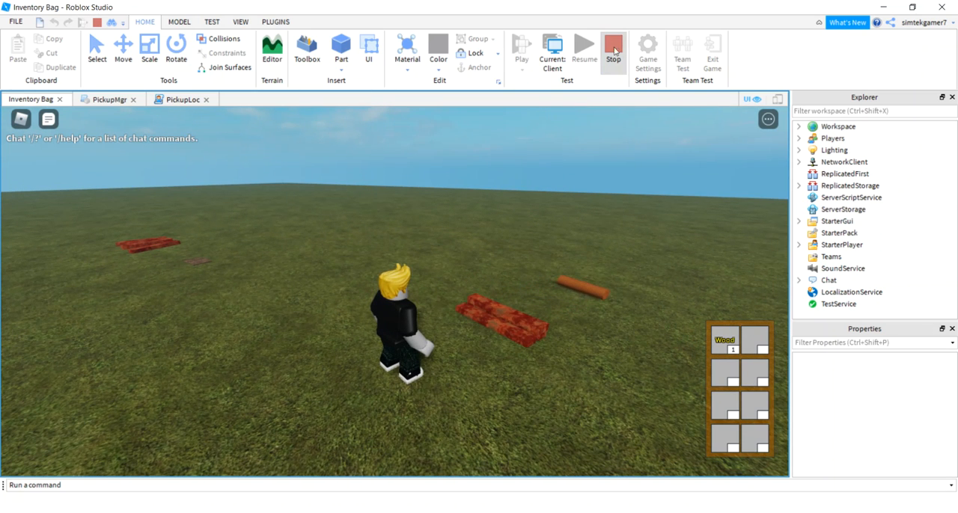
left_click(613, 48)
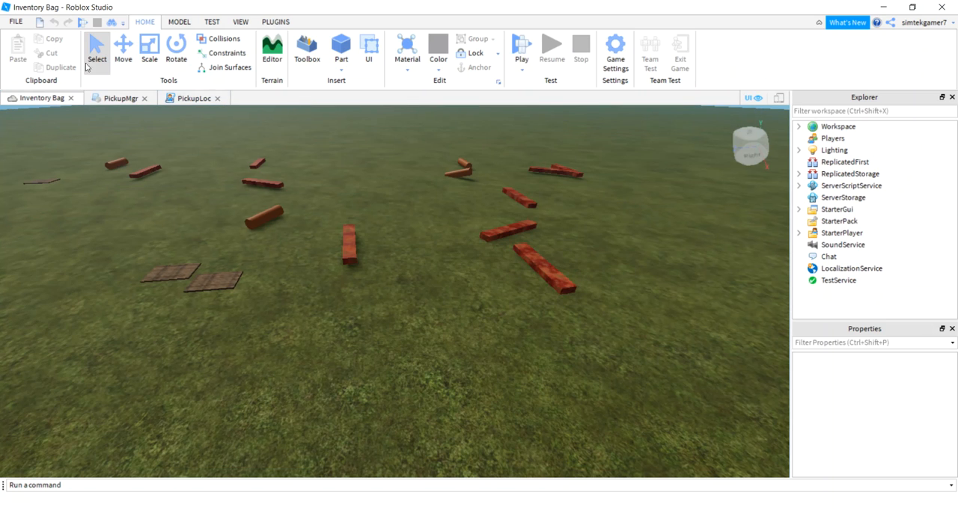
mouse_move(15, 21)
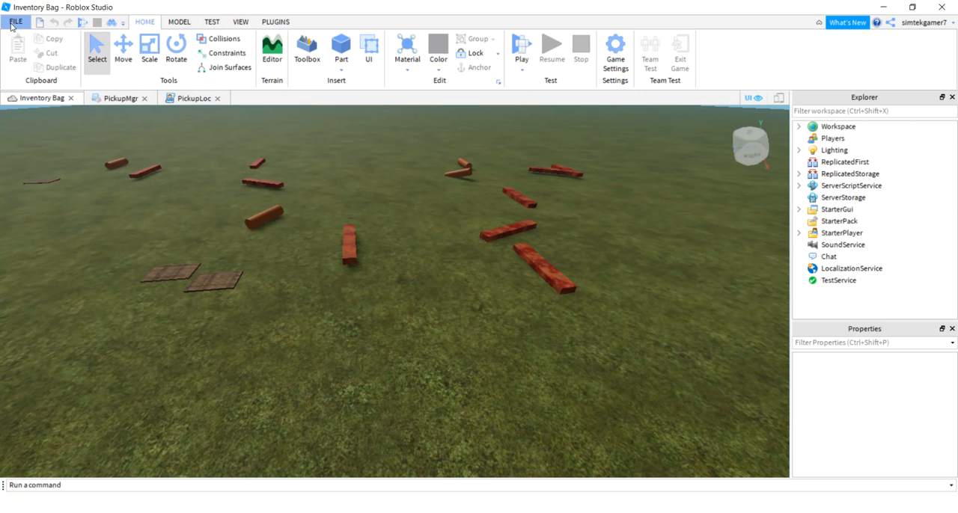
- Start publishing the place as a new game via File > Publish to Roblox As
left_click(15, 21)
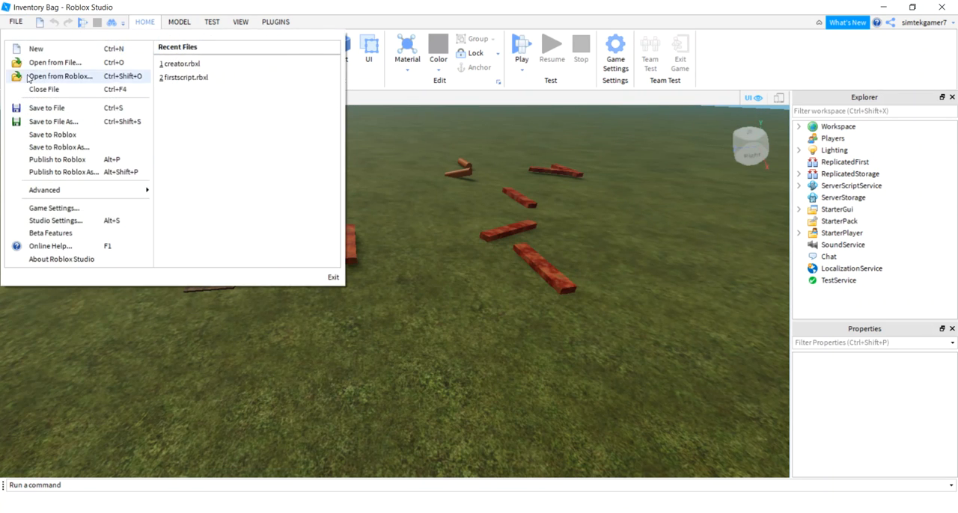
mouse_move(46, 172)
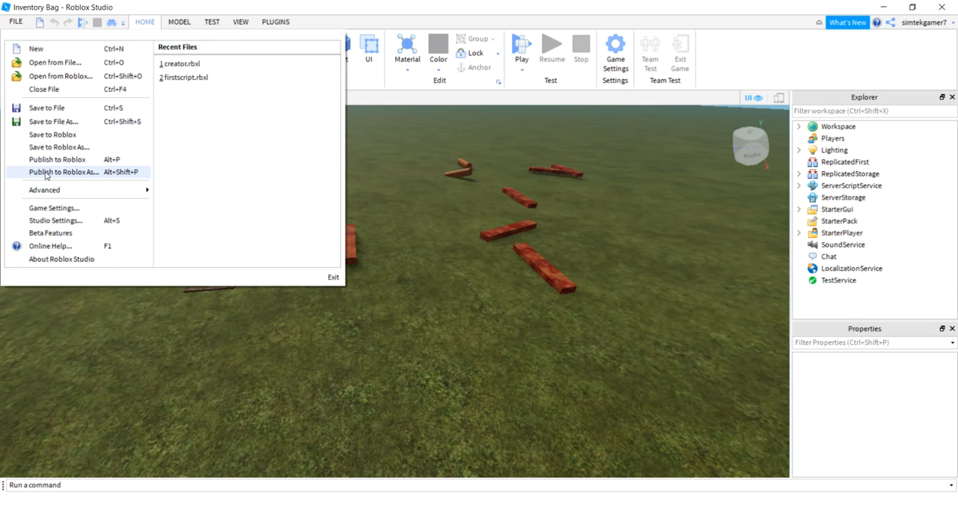
left_click(62, 171)
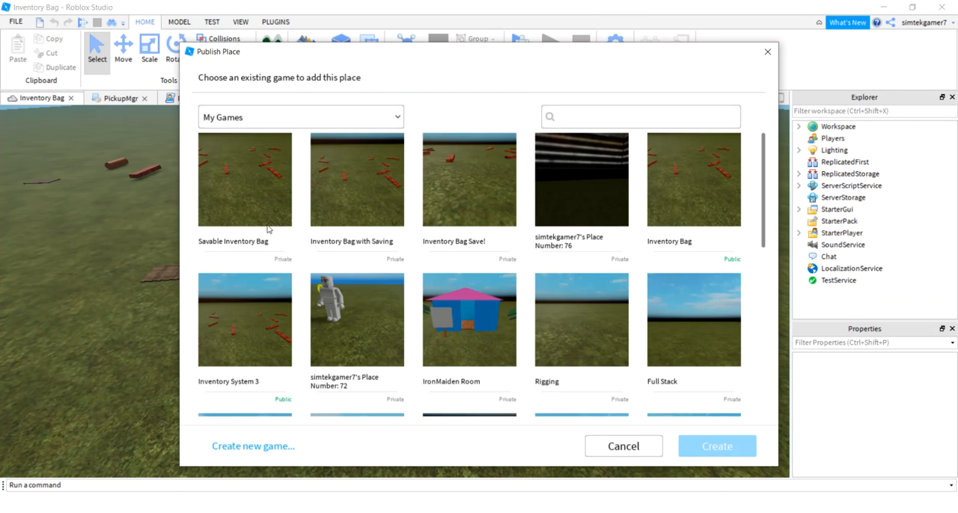
left_click(253, 446)
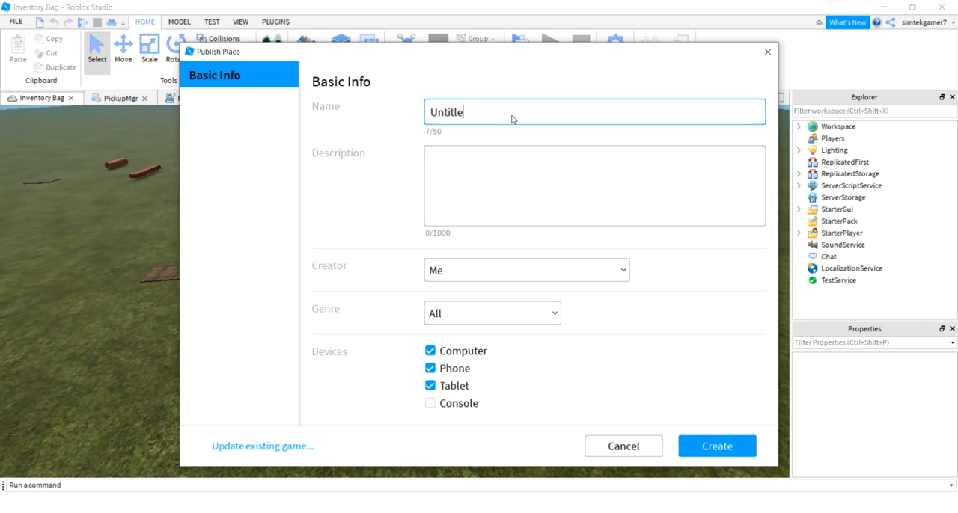
- Name the game 'Inventory System 3', describe it 'Saving data', create it and close
type("Inventory Bag")
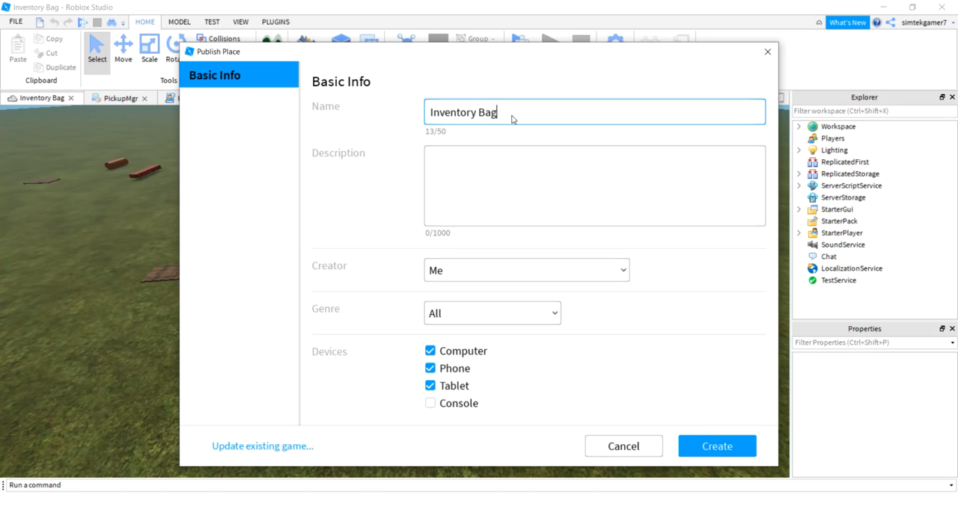
key("Backspace")
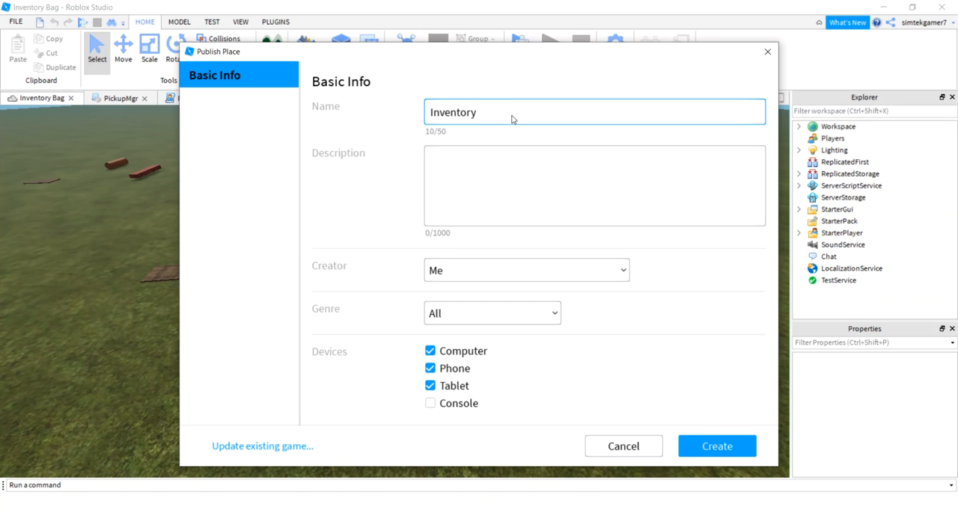
type("System 3")
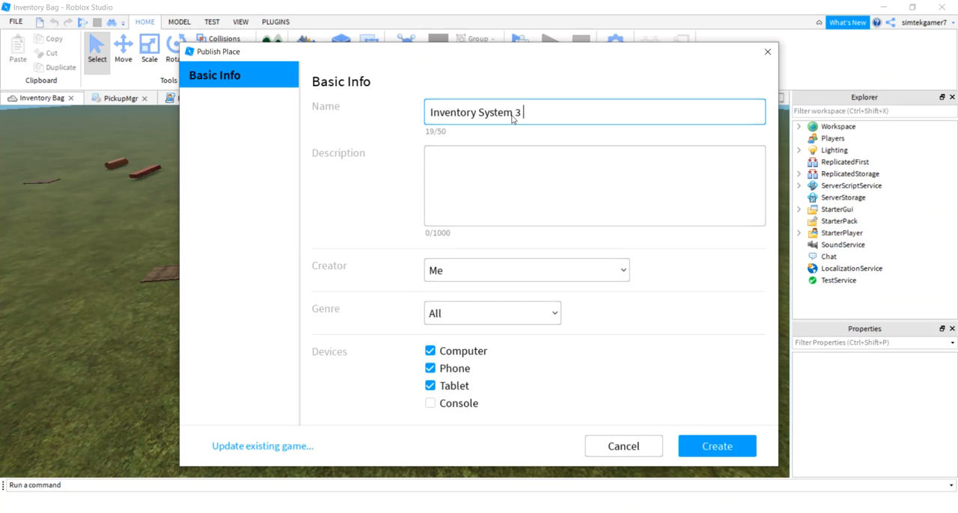
key("Backspace")
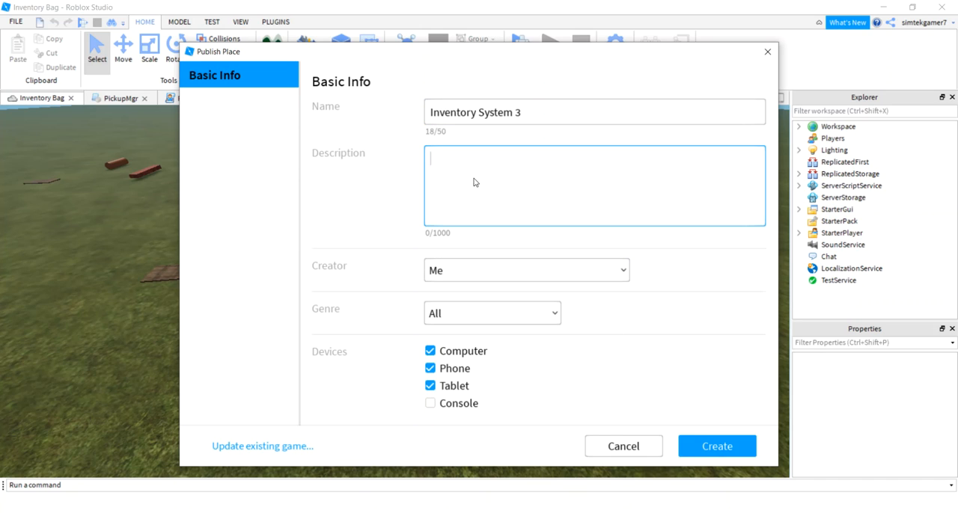
type("Saving data")
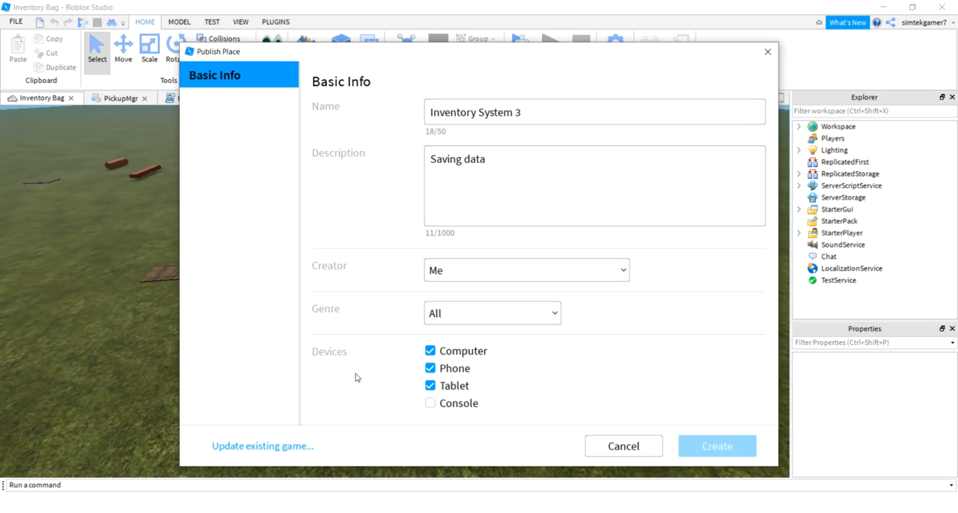
left_click(716, 446)
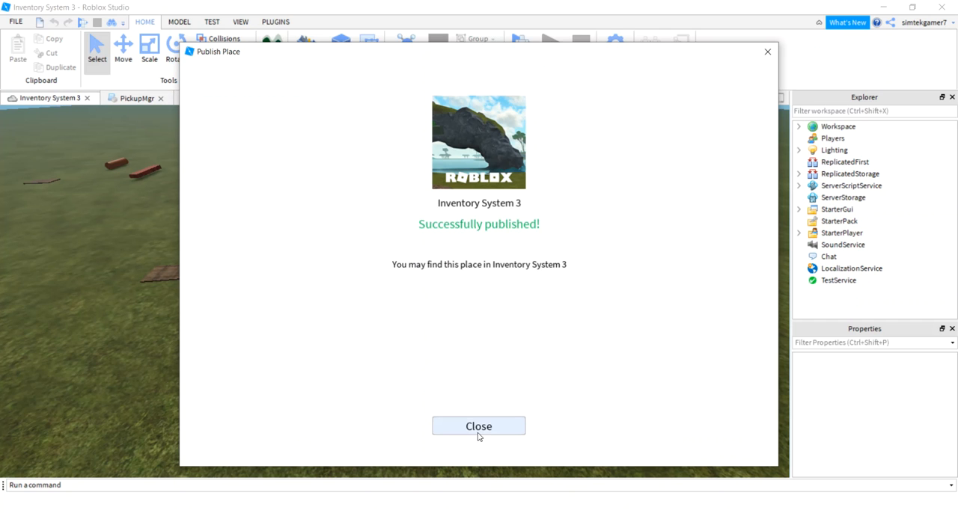
left_click(478, 426)
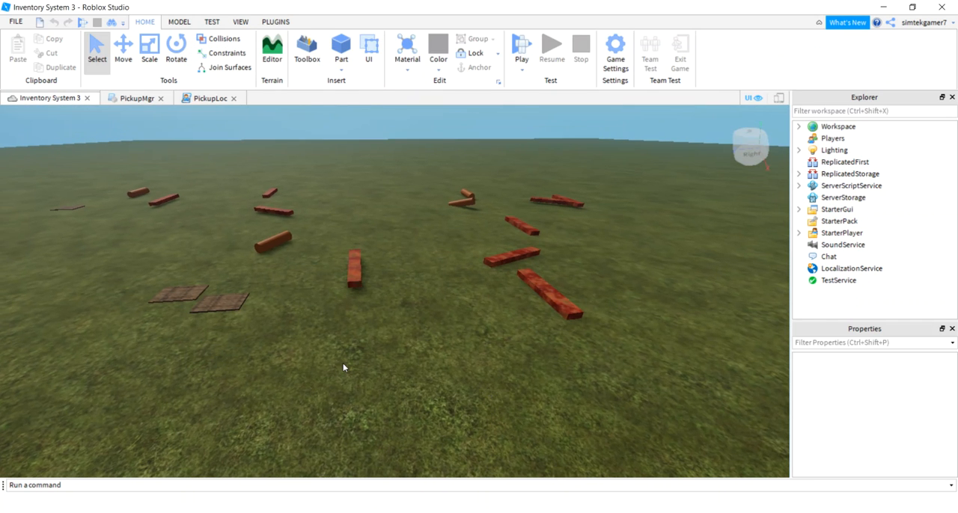
- In Game Settings > Security, enable Studio Access to API Services and save
left_click(614, 45)
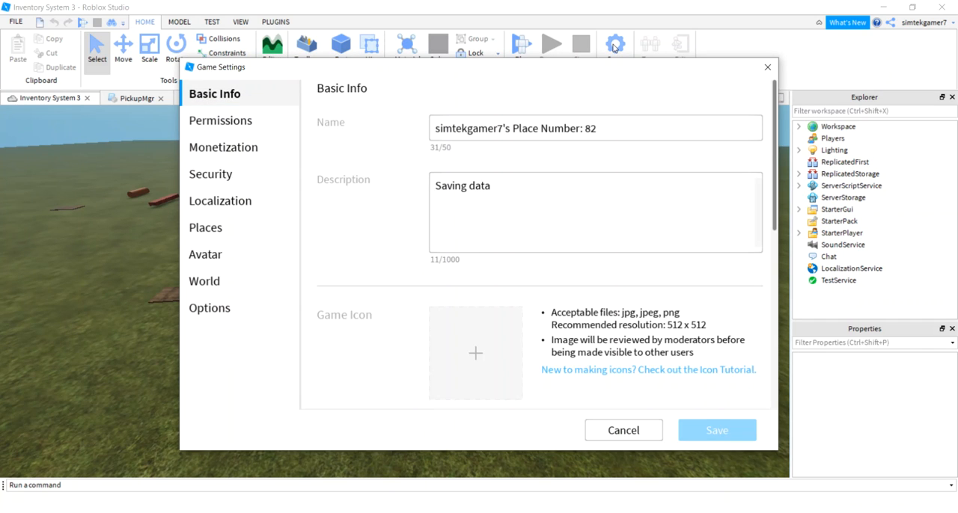
left_click(210, 173)
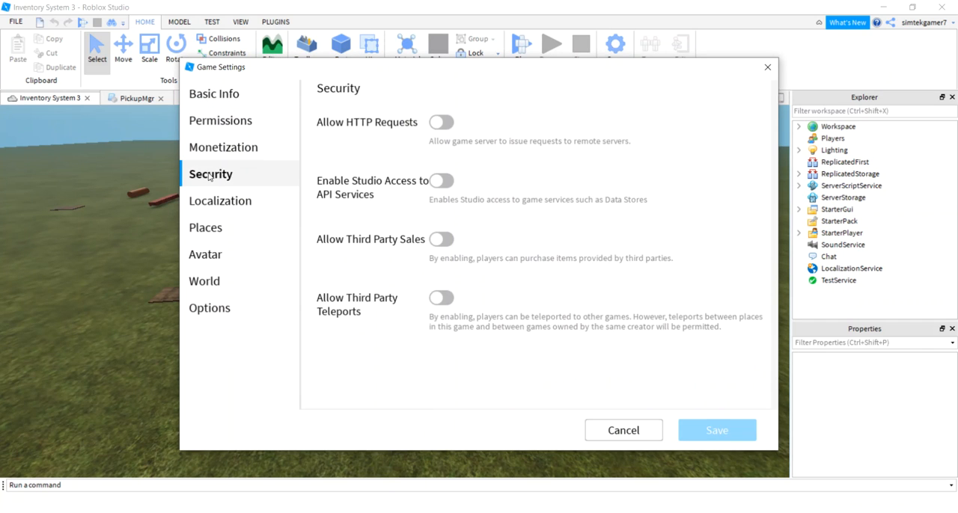
mouse_move(418, 181)
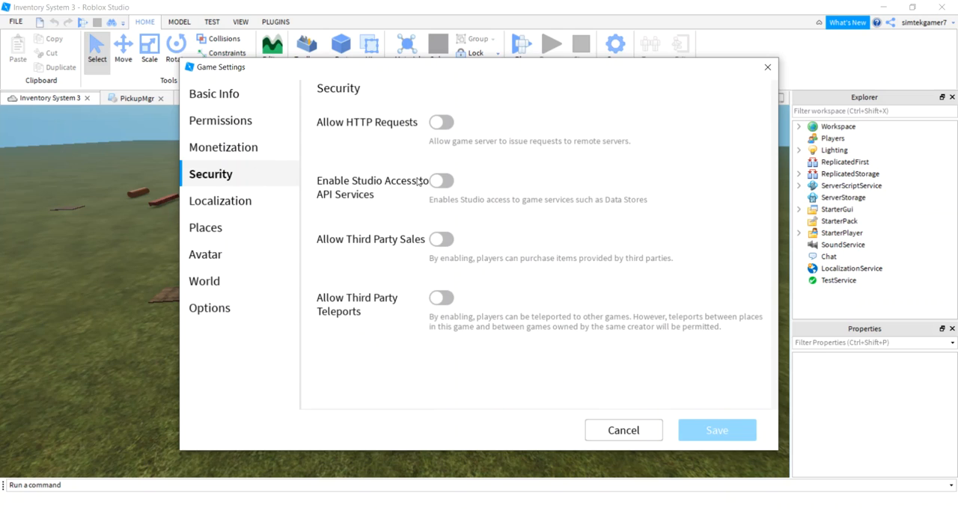
left_click(441, 181)
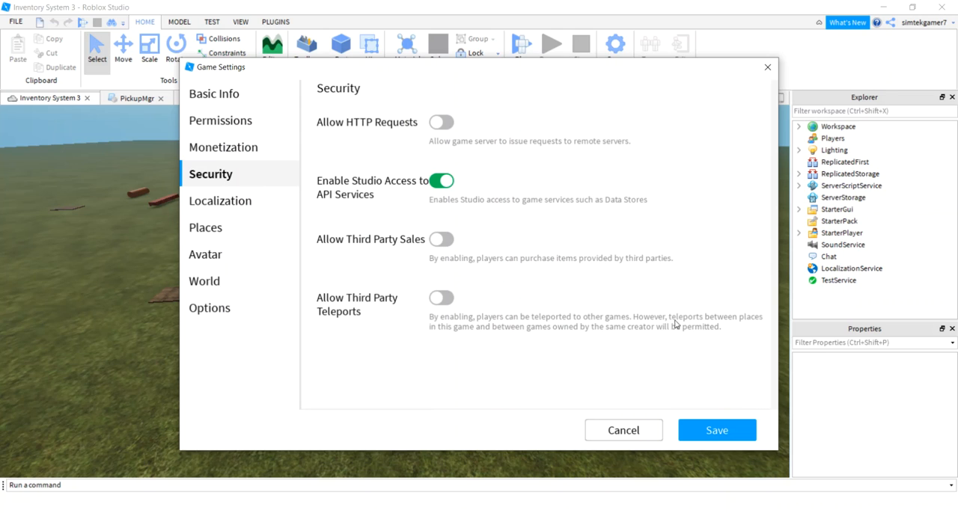
mouse_move(585, 212)
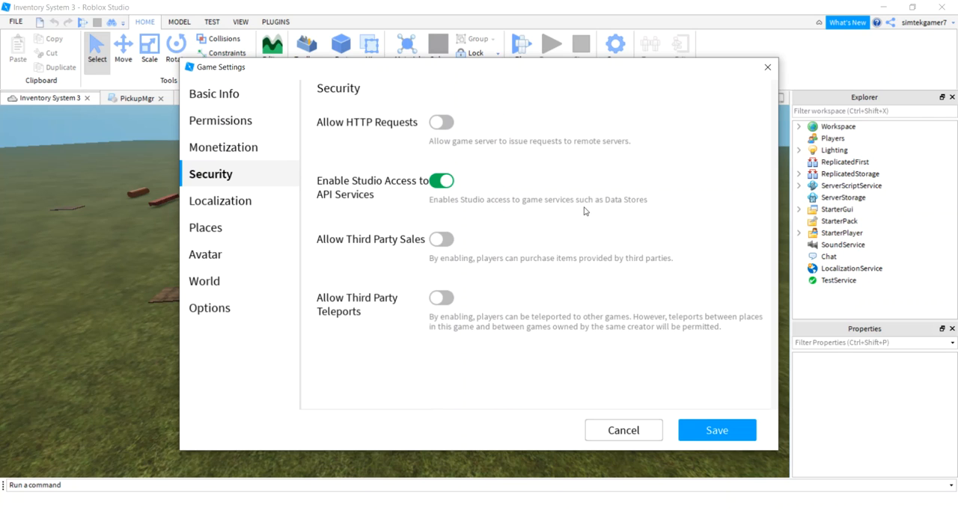
mouse_move(699, 417)
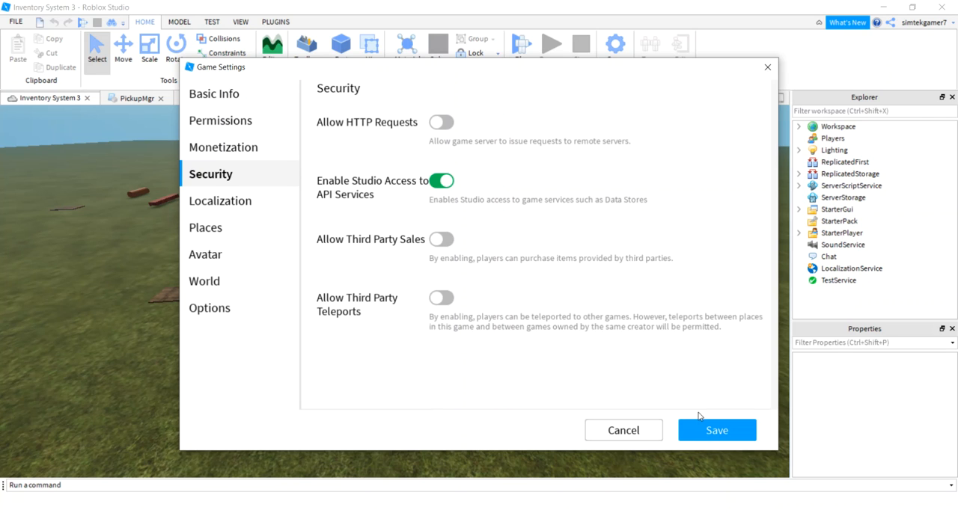
left_click(715, 430)
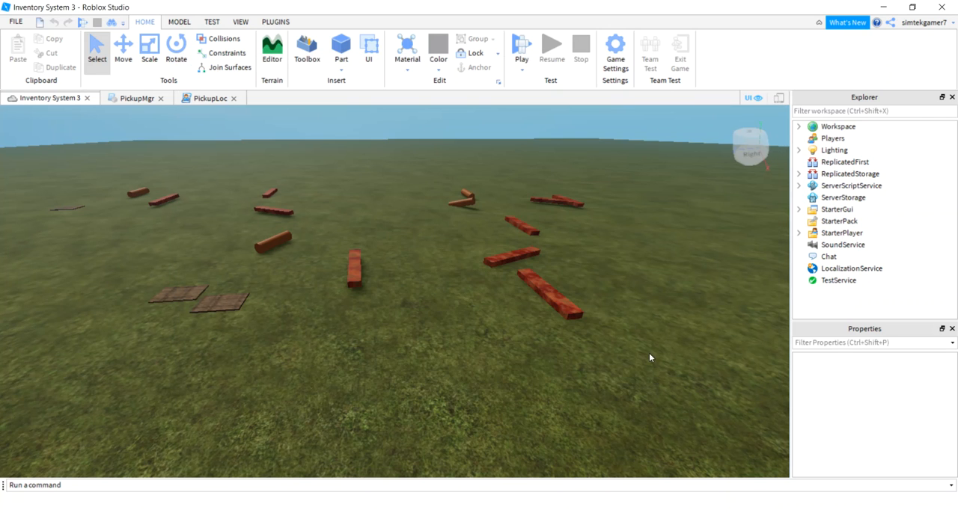
mouse_move(646, 258)
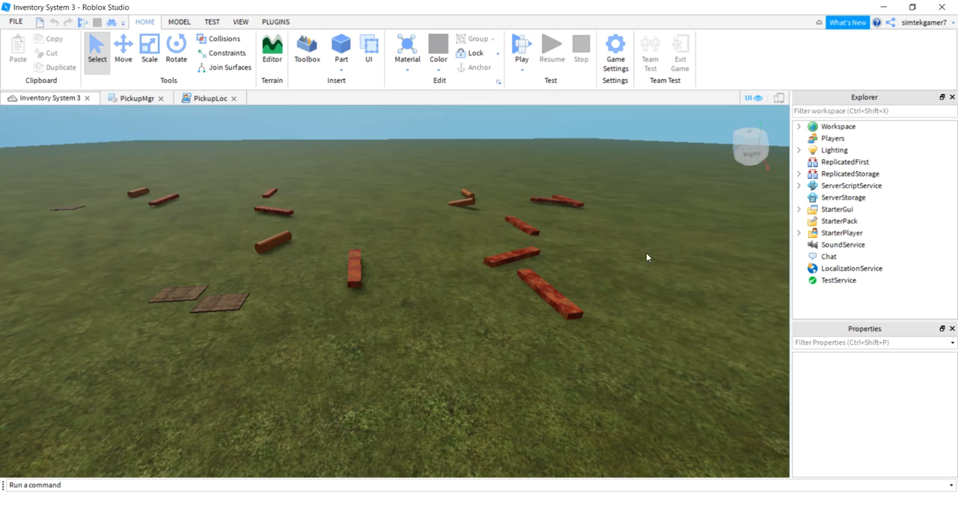
mouse_move(802, 188)
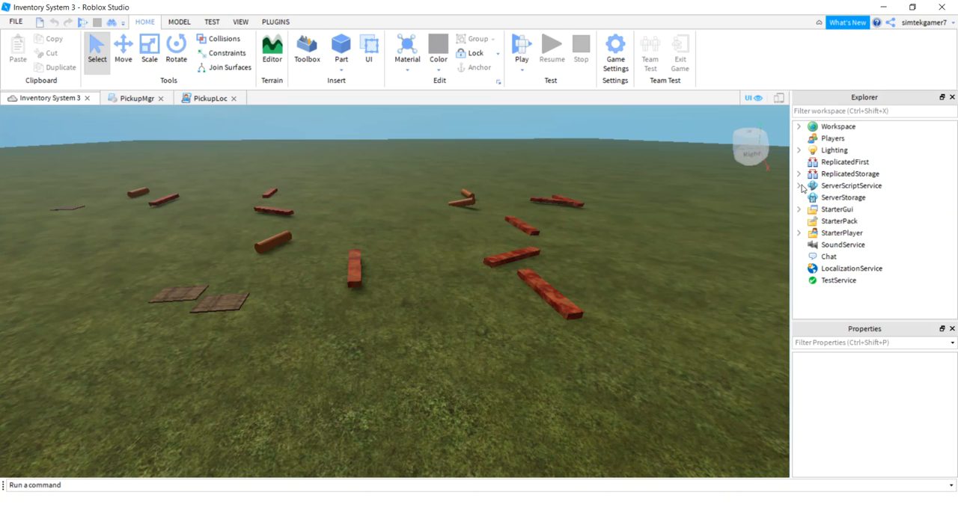
- Inspect the DropItemRe and PickupRe remote events, then open PickupLoc under StarterGui
left_click(798, 186)
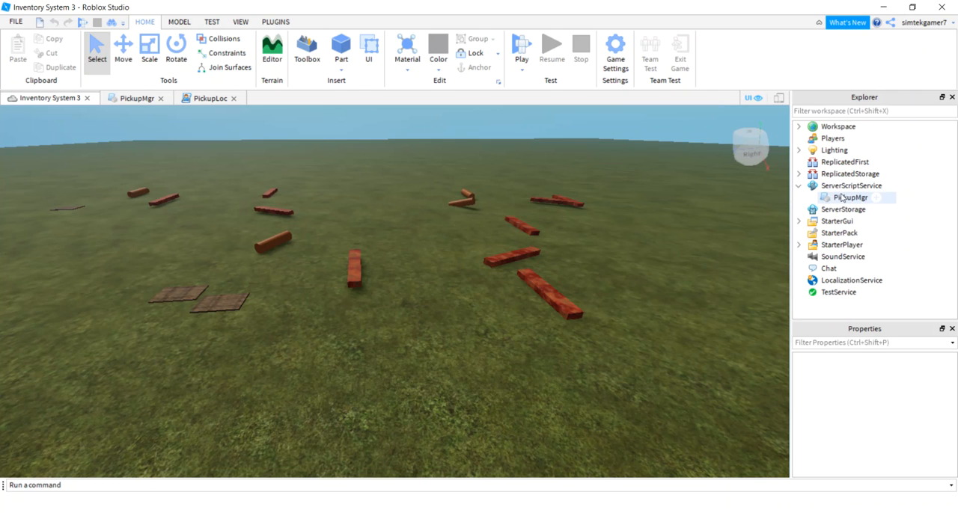
left_click(798, 174)
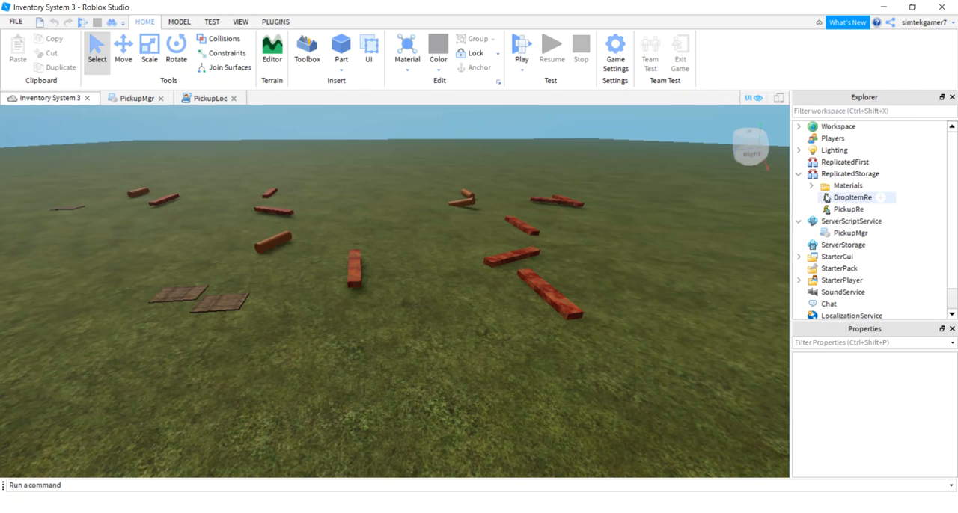
left_click(847, 185)
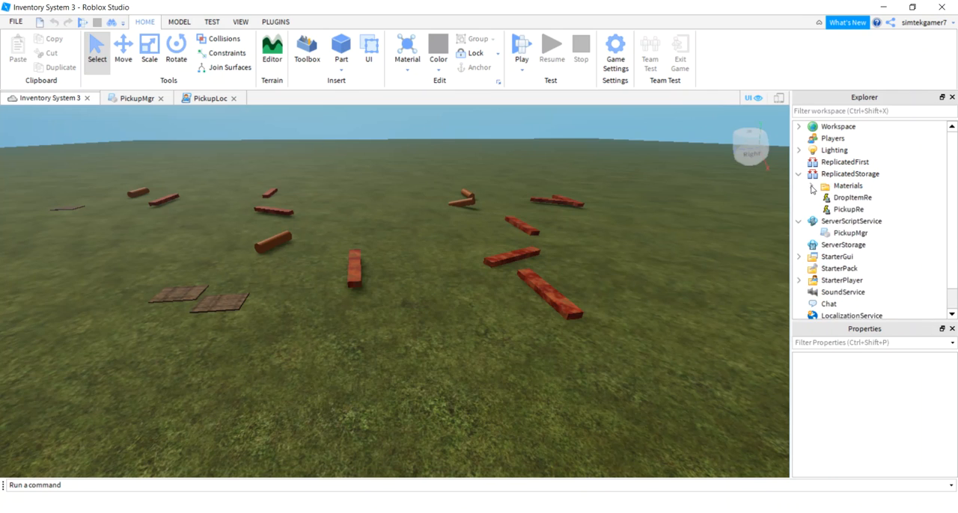
left_click(851, 196)
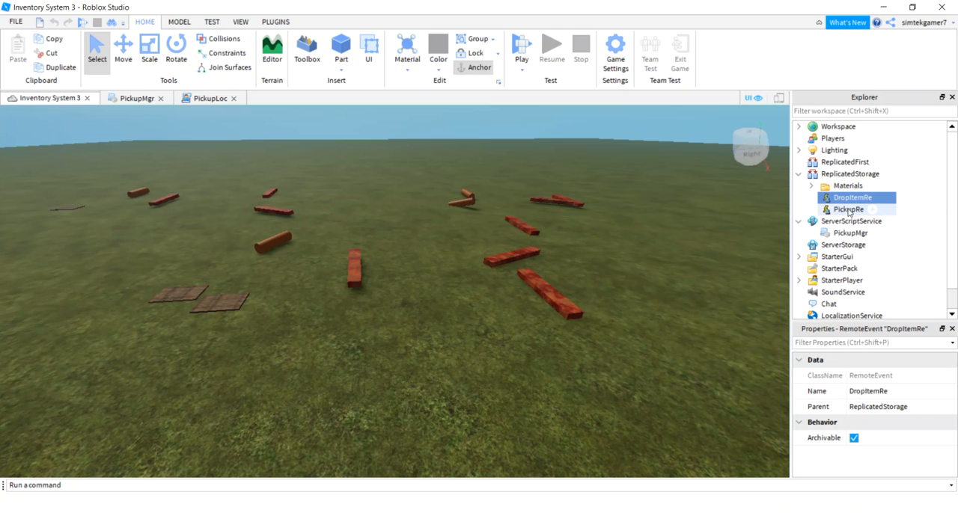
left_click(849, 209)
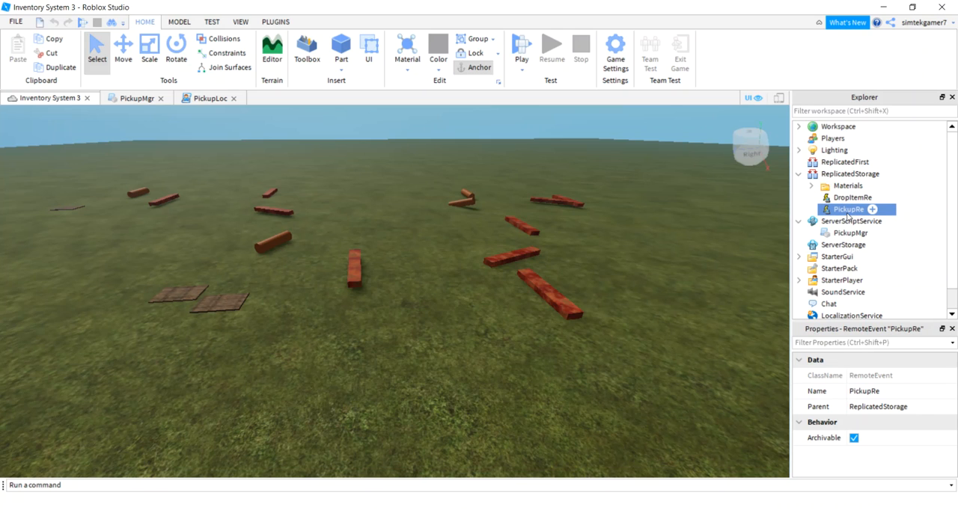
left_click(798, 257)
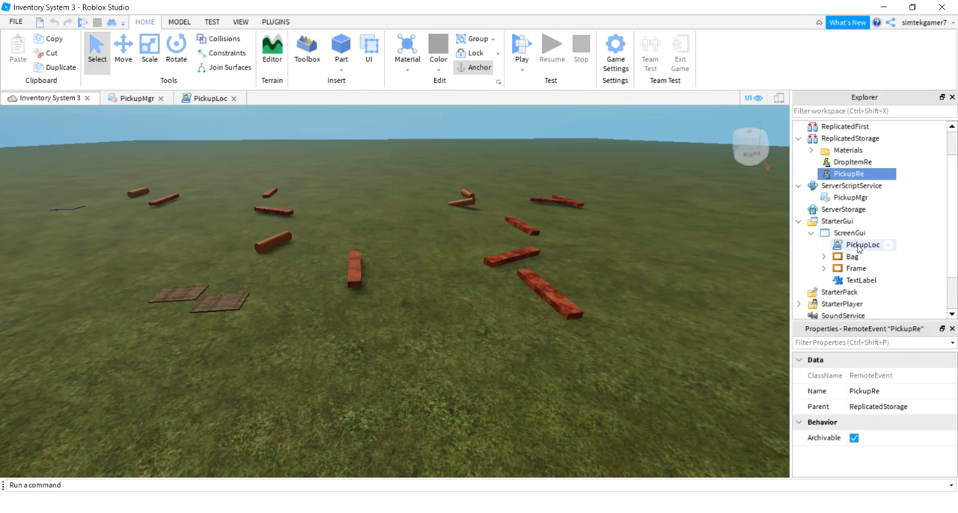
double_click(862, 244)
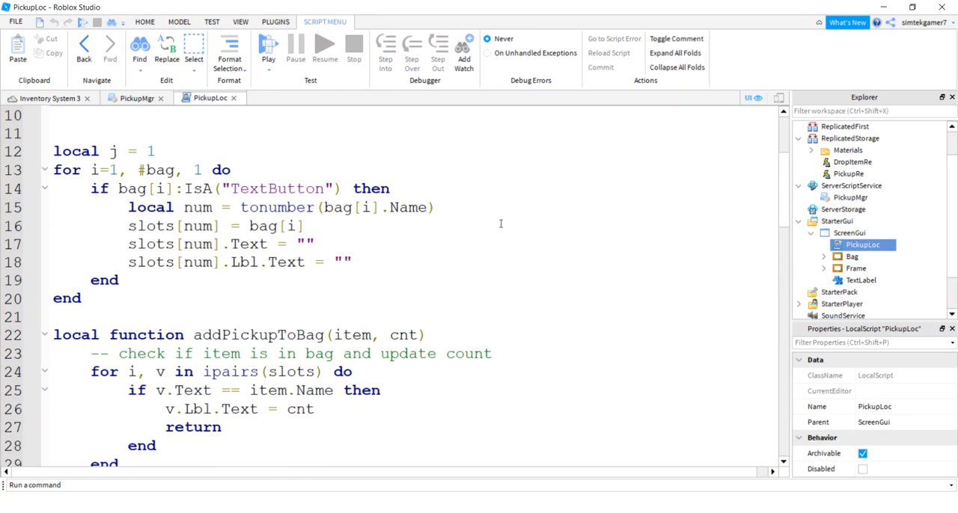
scroll("down", 3)
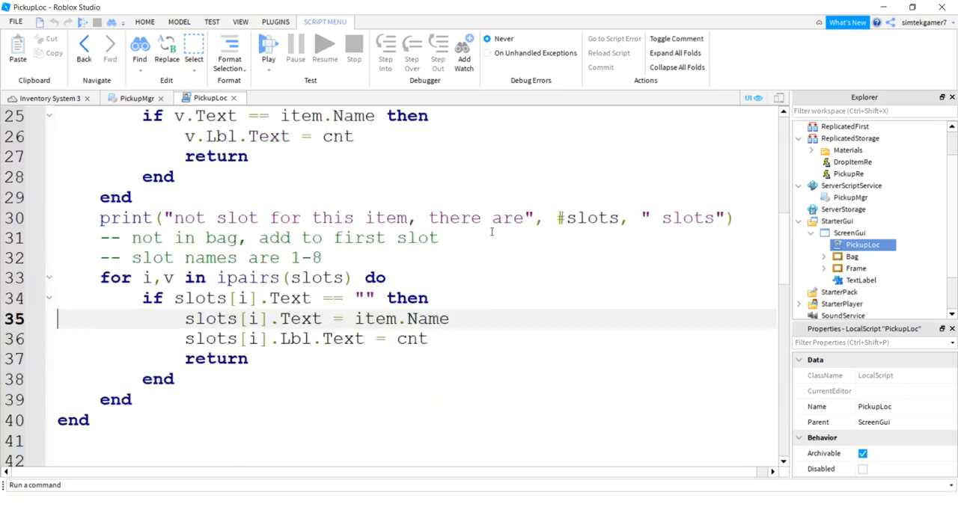
scroll("down", 3)
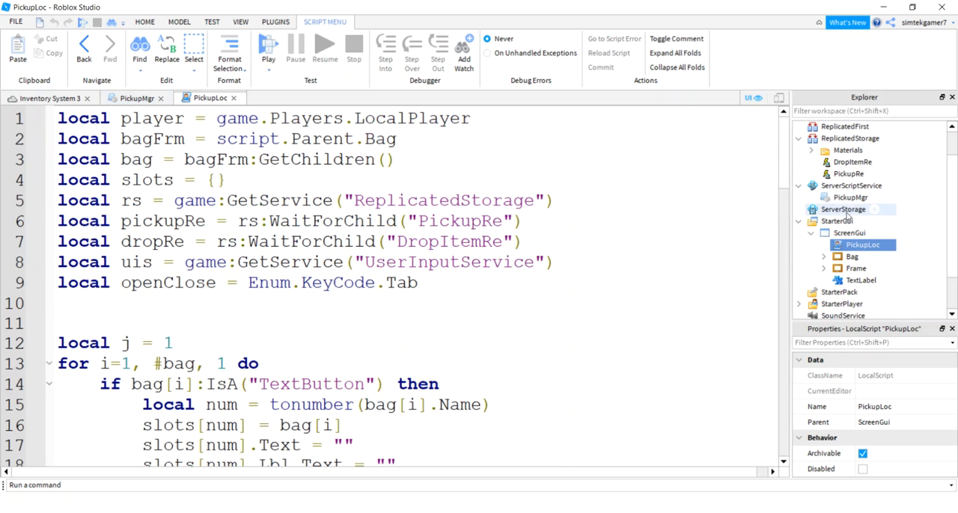
left_click(851, 197)
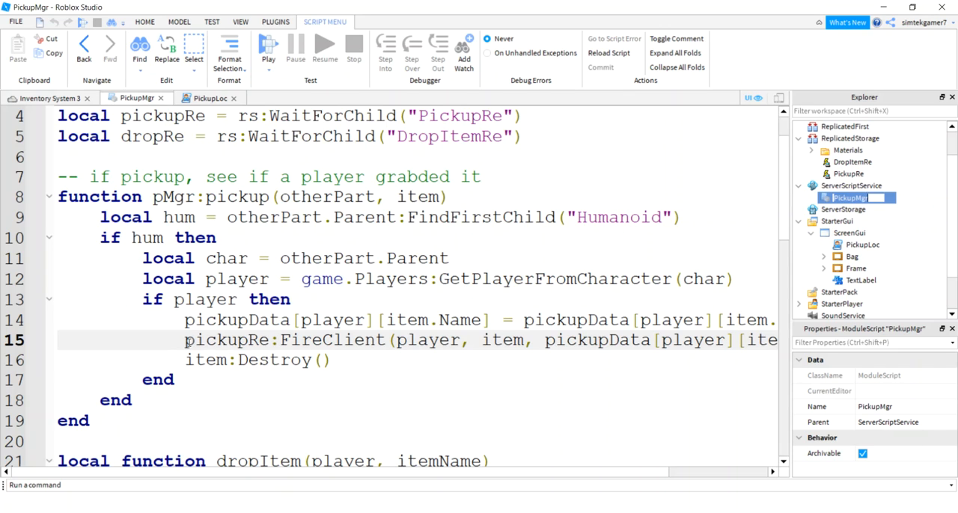
- Replace PickupMgr's FireClient argument item with item.Name on line 15
double_click(226, 340)
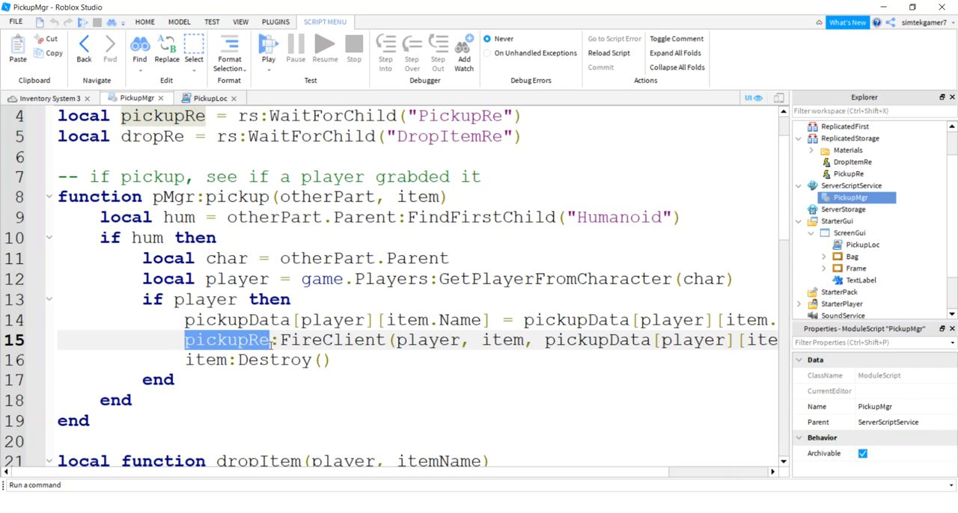
double_click(333, 339)
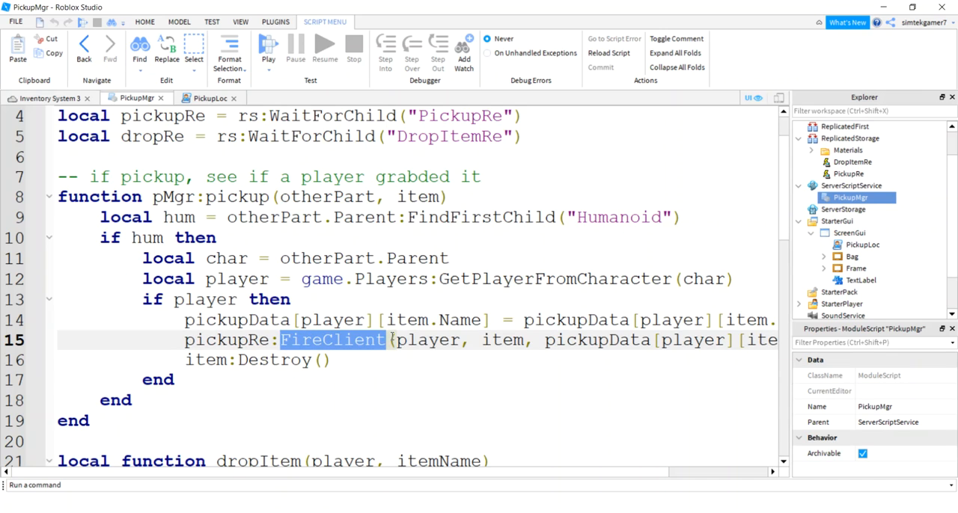
double_click(428, 340)
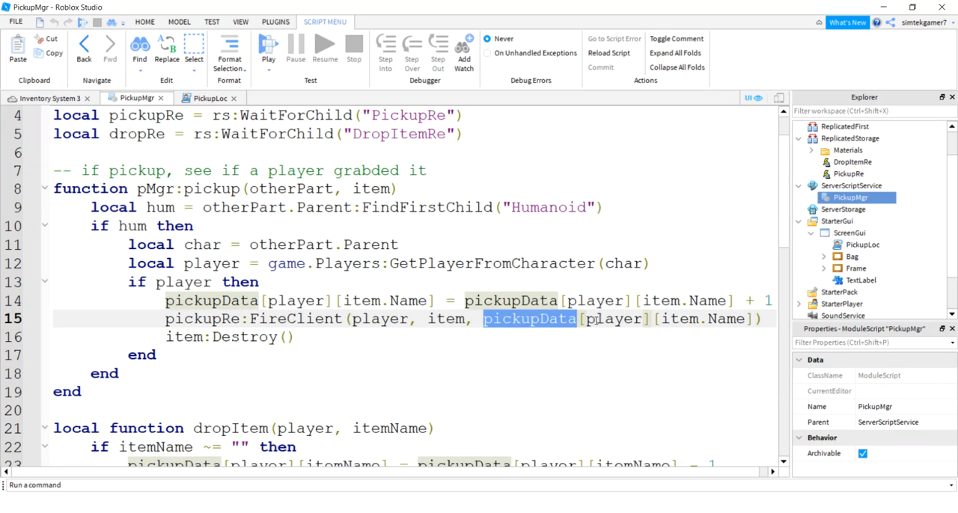
double_click(612, 319)
type(".Name")
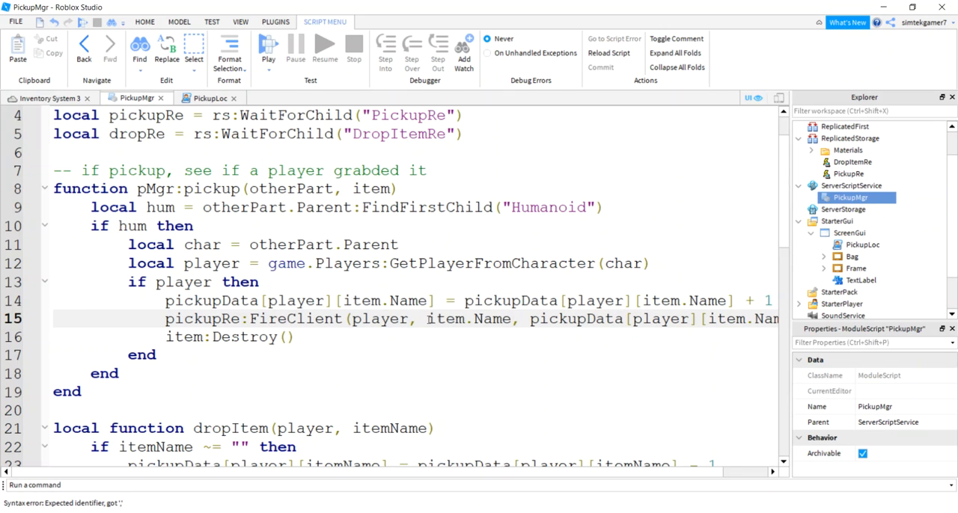
double_click(470, 319)
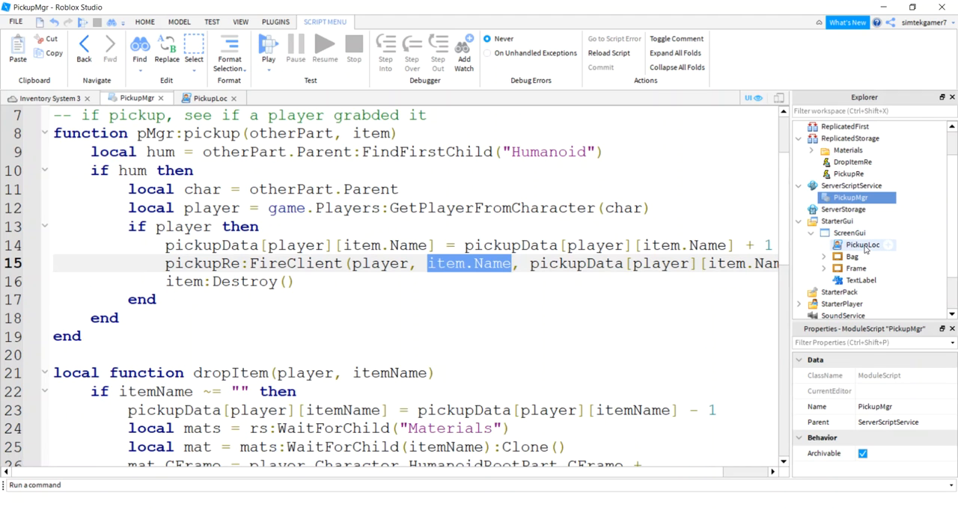
- Return to PickupLoc and locate the addPickupToBag function and its event hookup
left_click(210, 98)
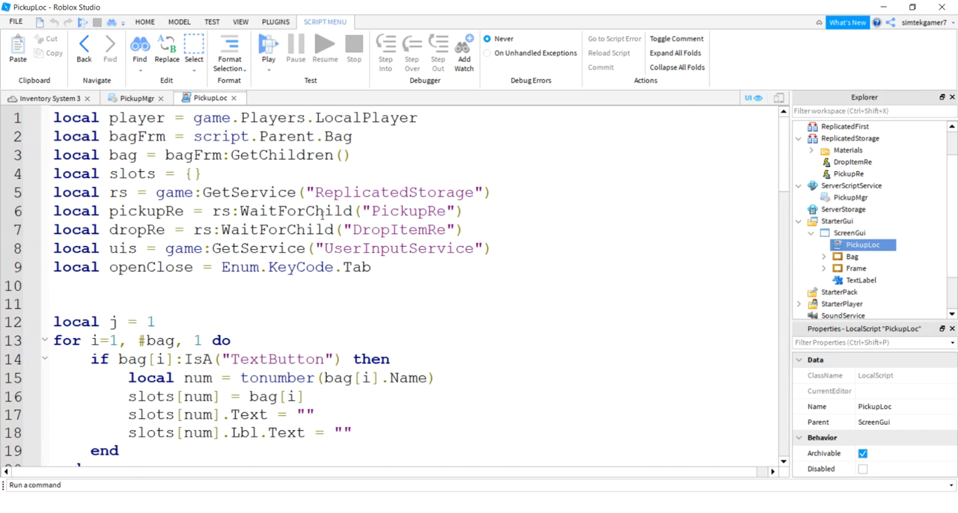
scroll("down", 3)
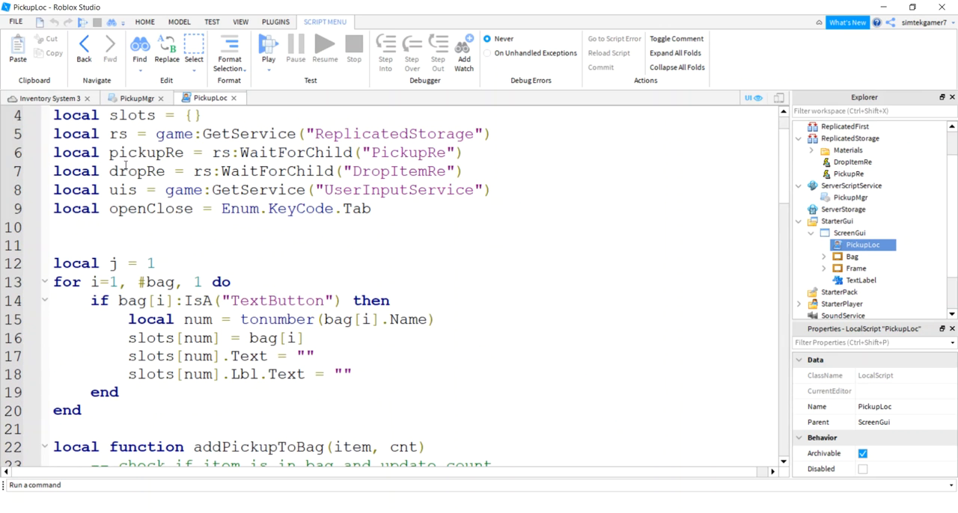
double_click(146, 152)
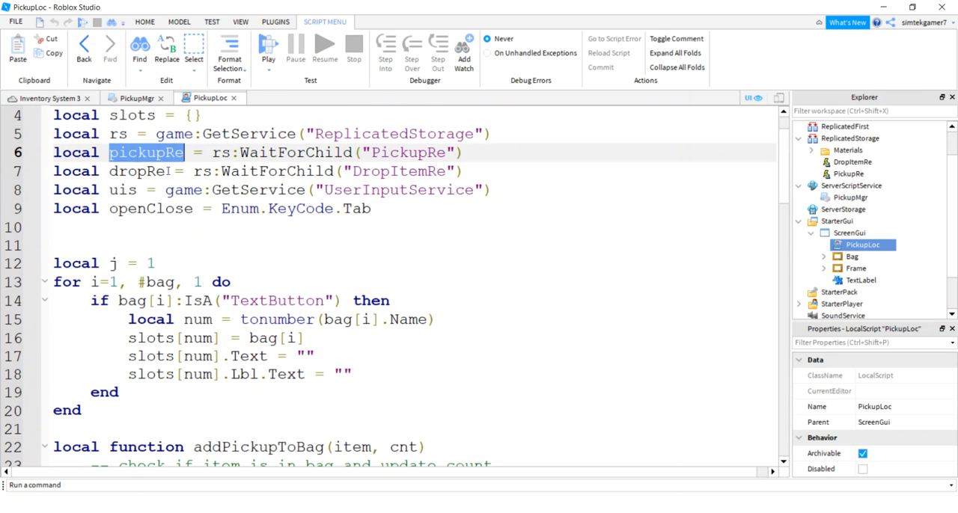
scroll("down", 3)
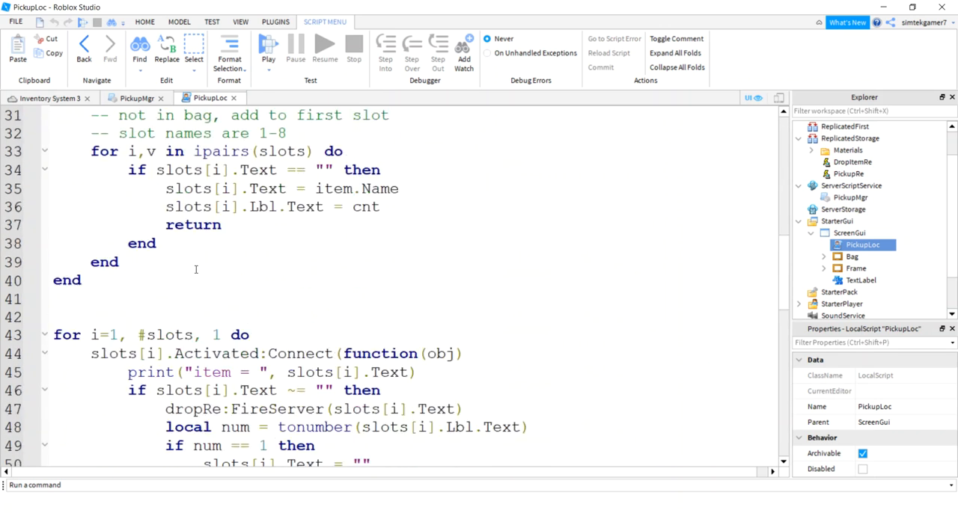
scroll("down", 3)
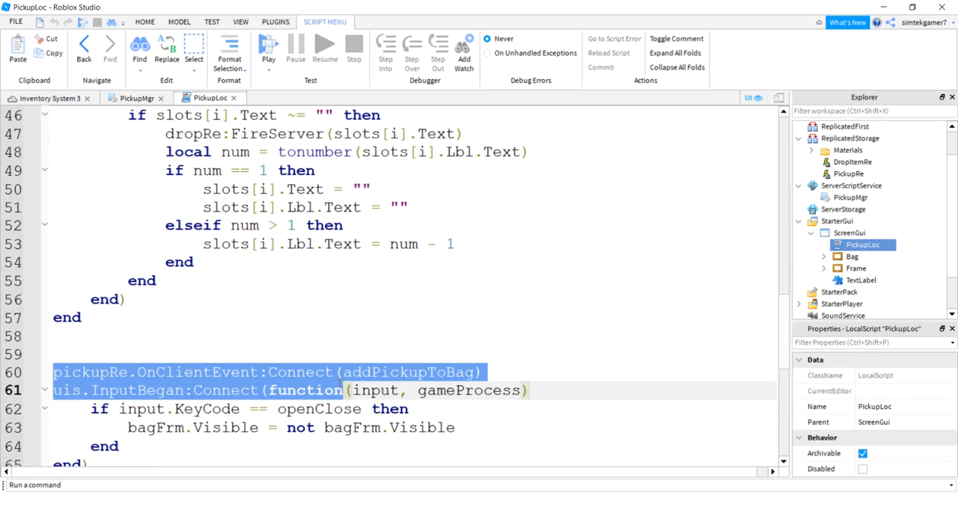
left_click(389, 372)
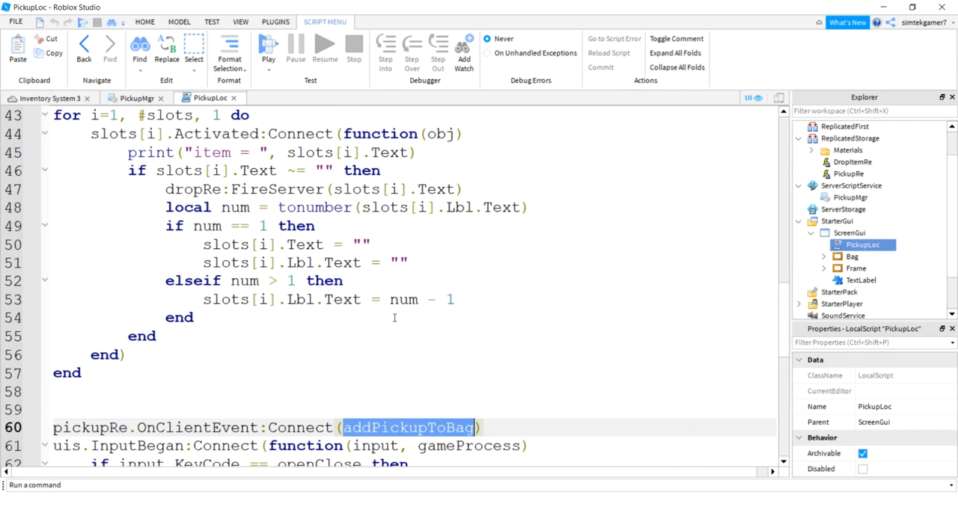
scroll("up", 3)
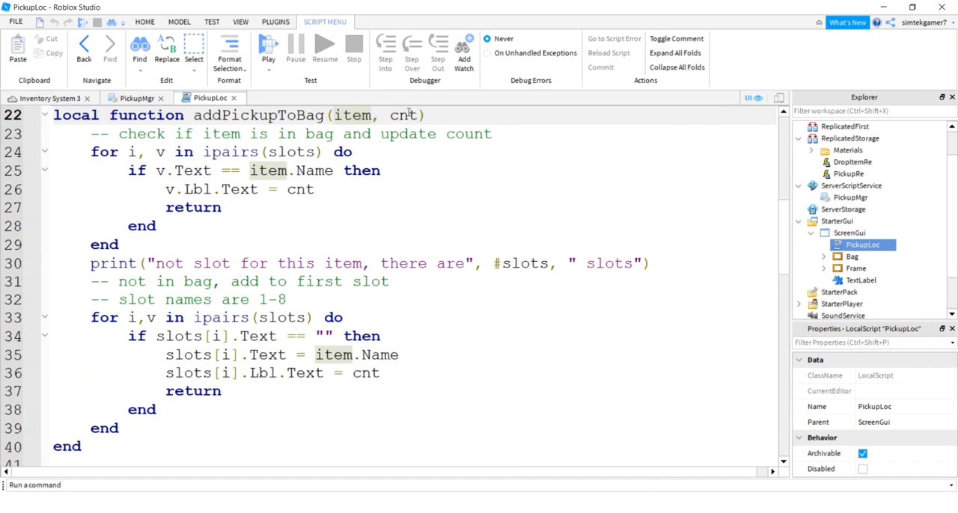
- Rename the item parameter to itemName and replace line 25's item.Name with itemName
left_click_drag(333, 114, 416, 115)
type("Name")
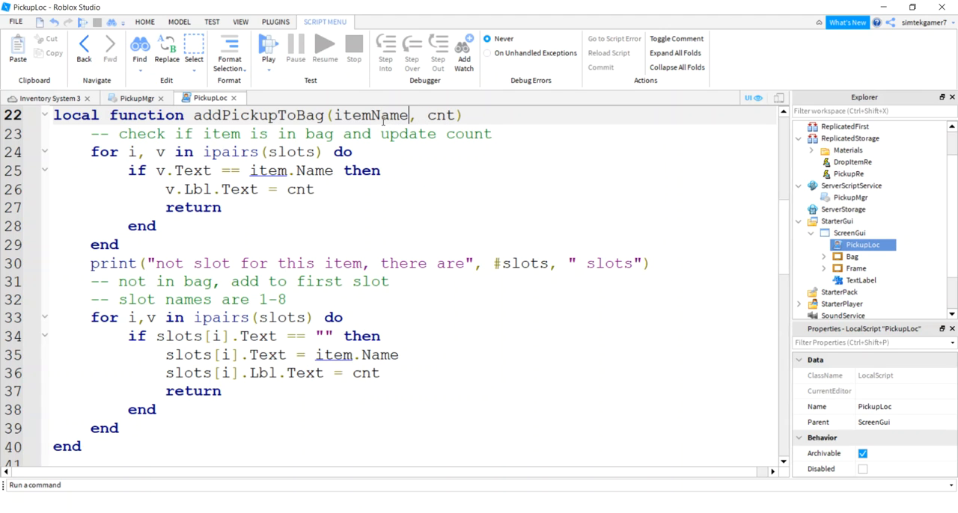
double_click(313, 171)
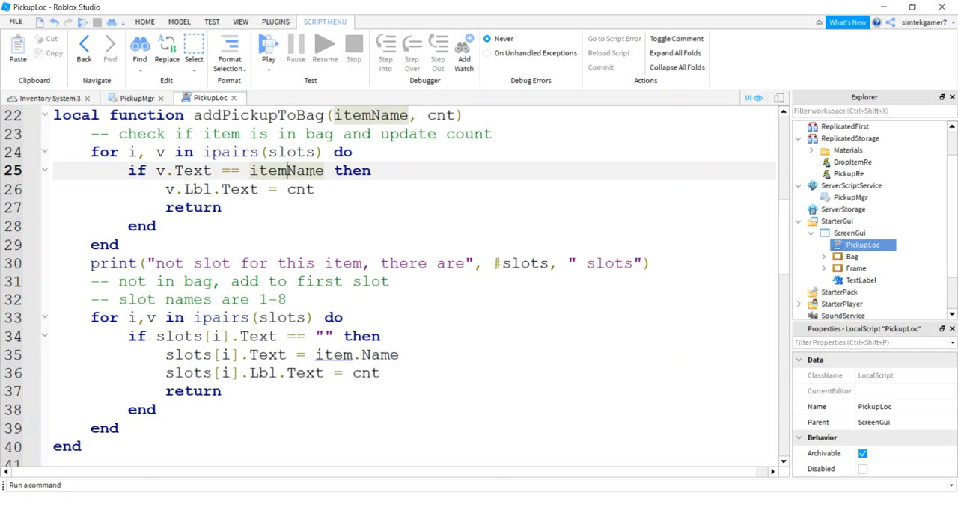
double_click(287, 170)
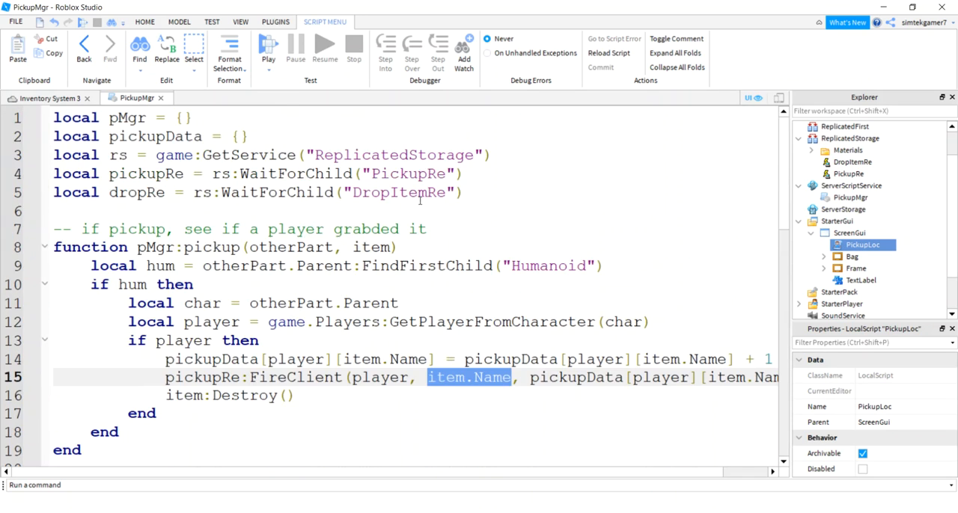
- Add local dss = game:GetService("DataStoreService") and local ds = dss:GetDataStore("MyData") below dropRe
left_click(485, 193)
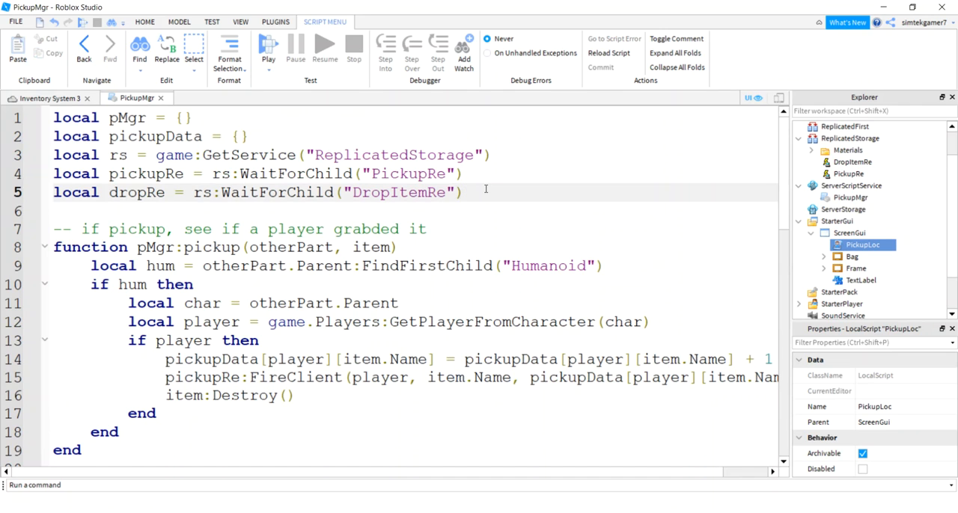
key("Enter")
type("local dss = game:GetService(")
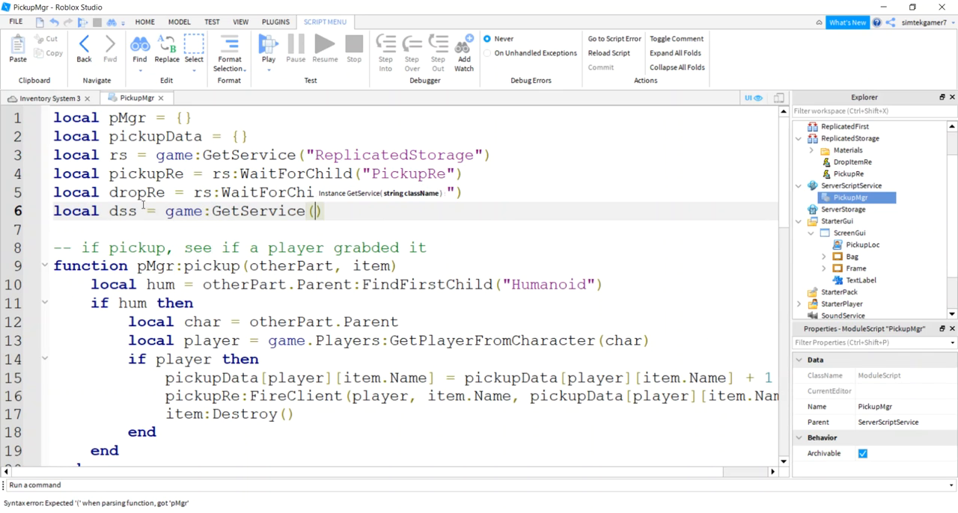
type("\"DataStoreService\"")
left_click(412, 229)
type("local")
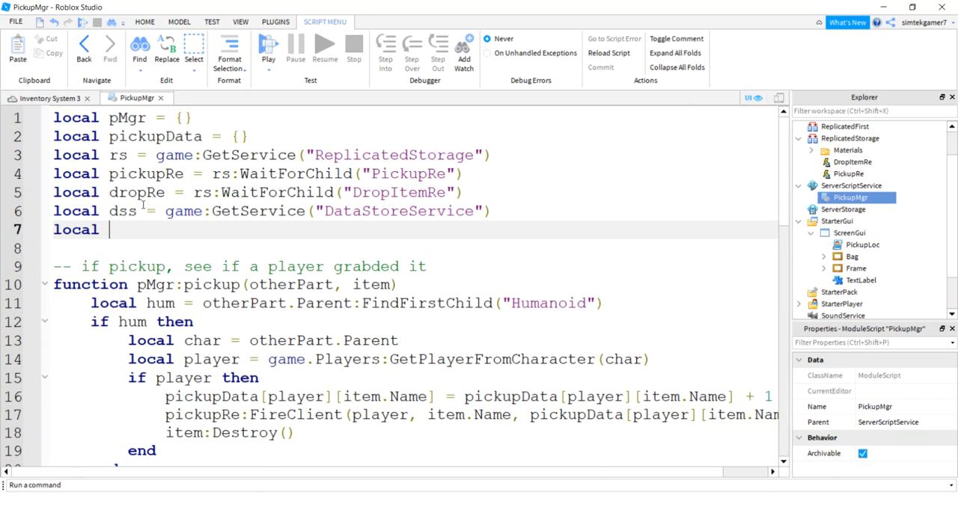
type("ds = dss")
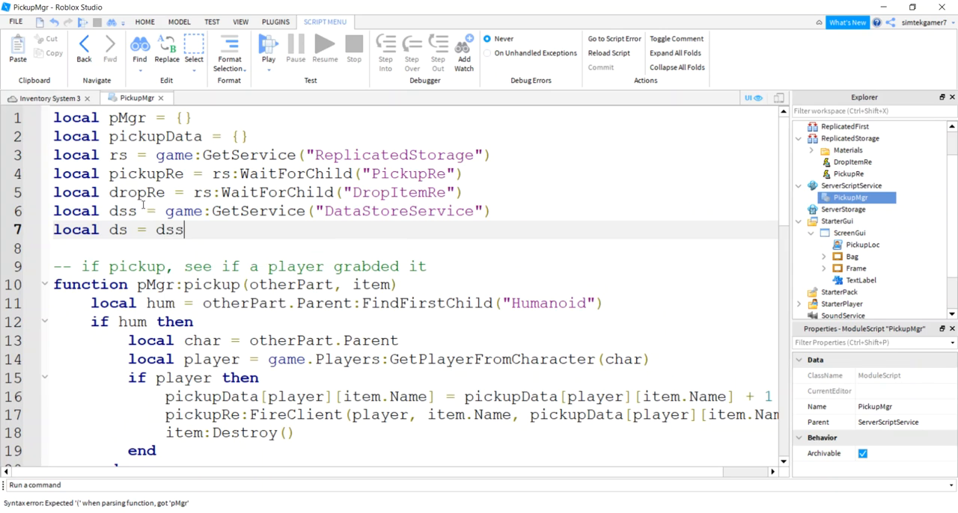
type(".")
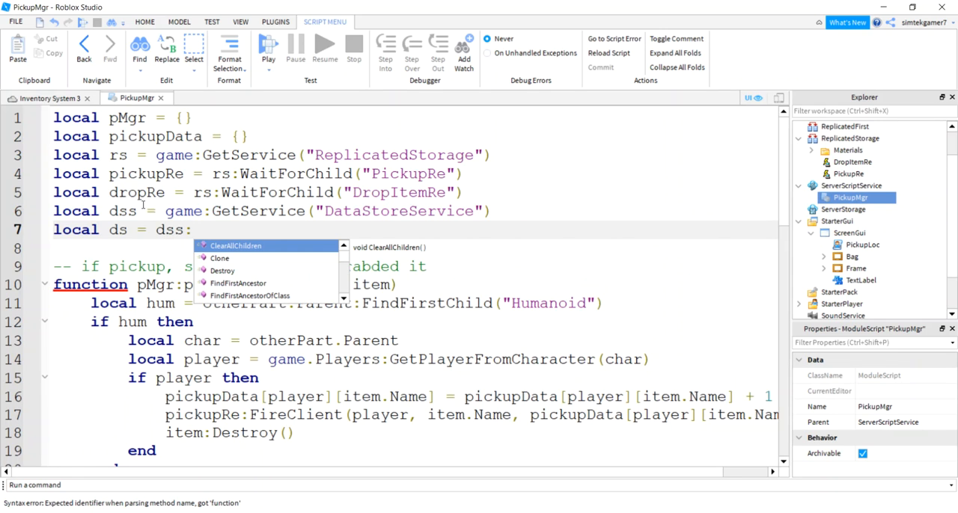
type("GetDataStore(\"")
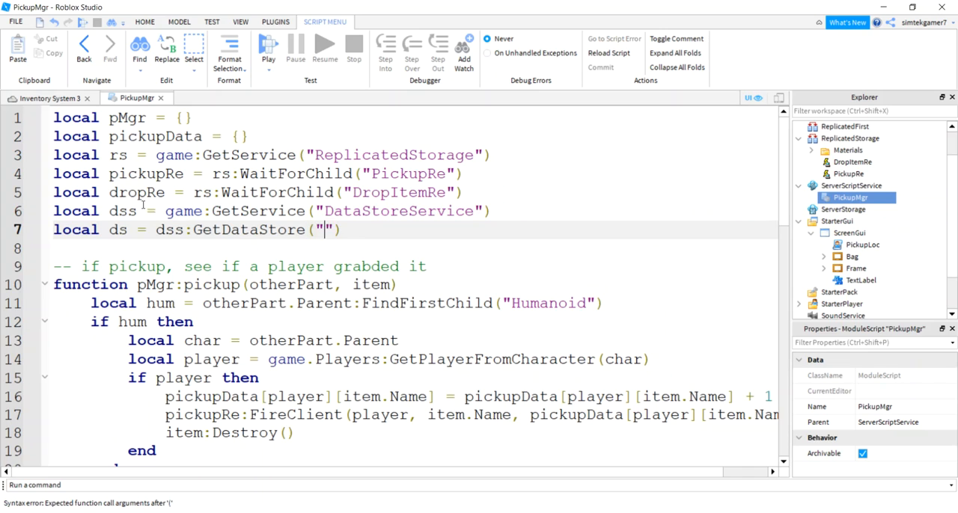
type("MyData")
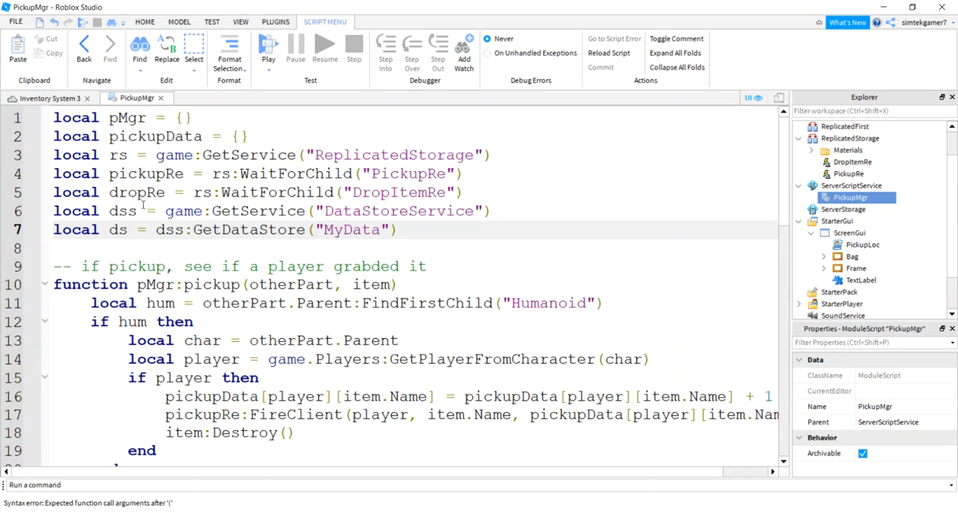
double_click(351, 229)
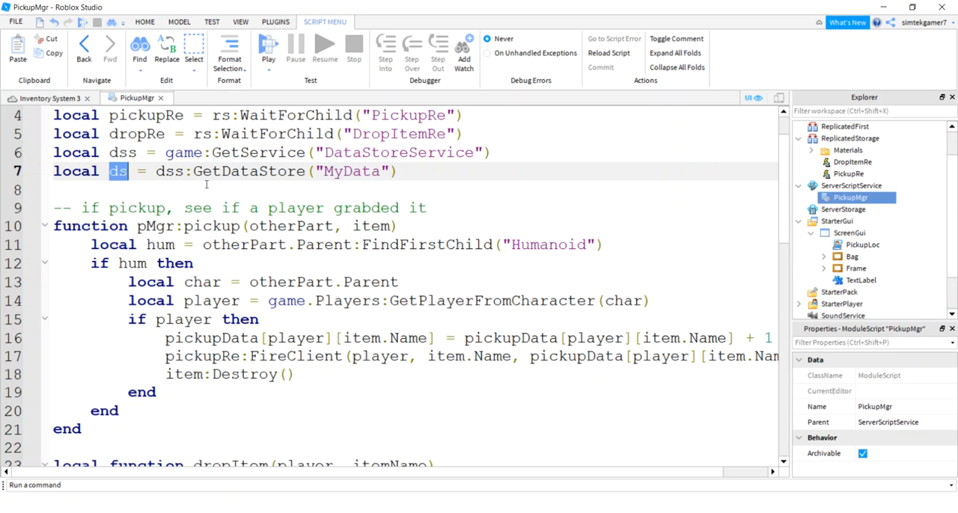
scroll("down", 3)
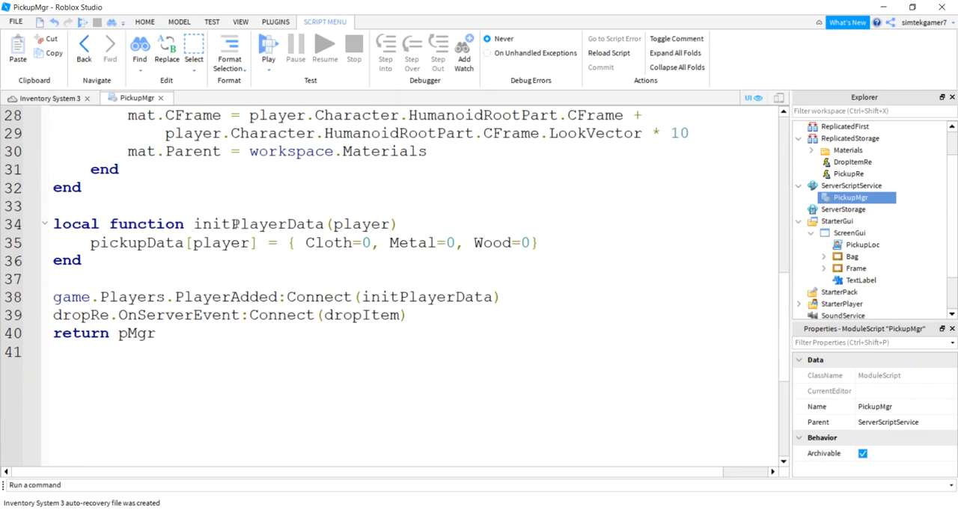
- Add a local function savePlayerData(player) after the dropItem function
left_click(126, 188)
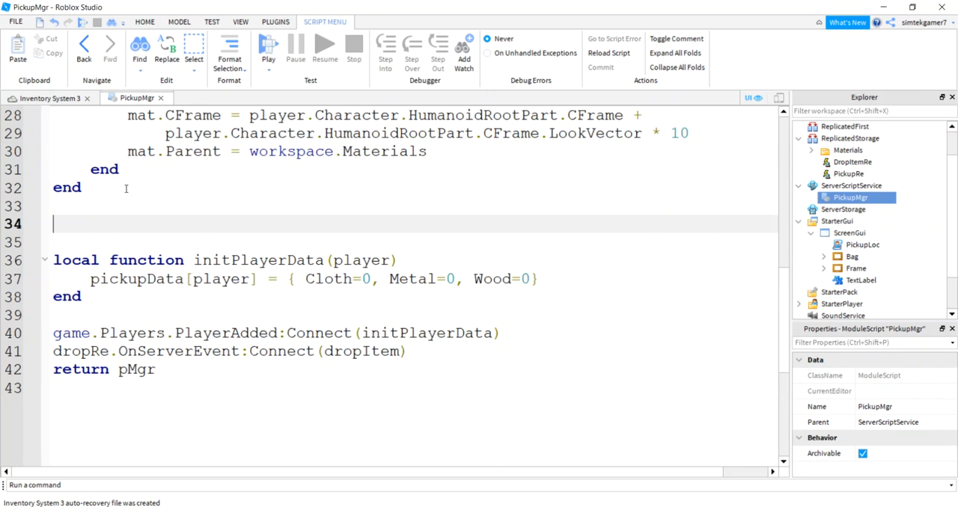
type("local")
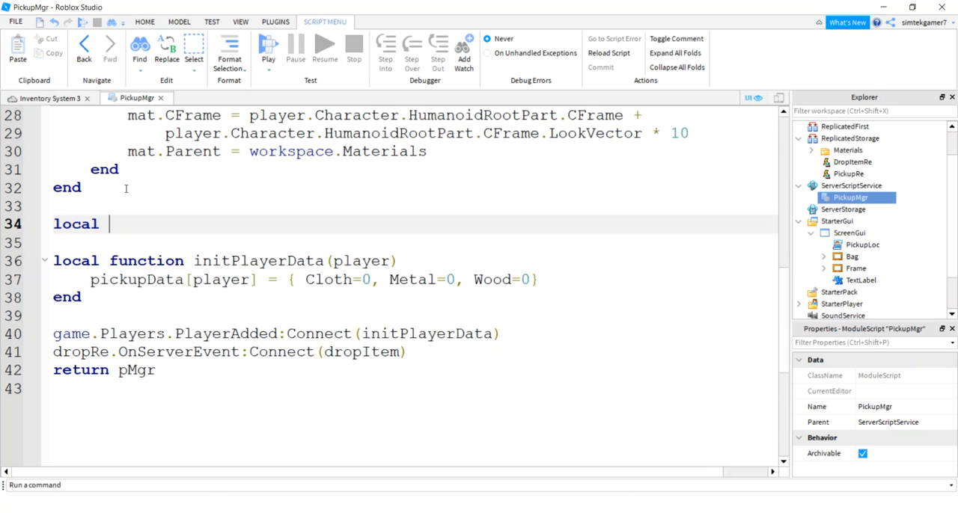
type("function savePla")
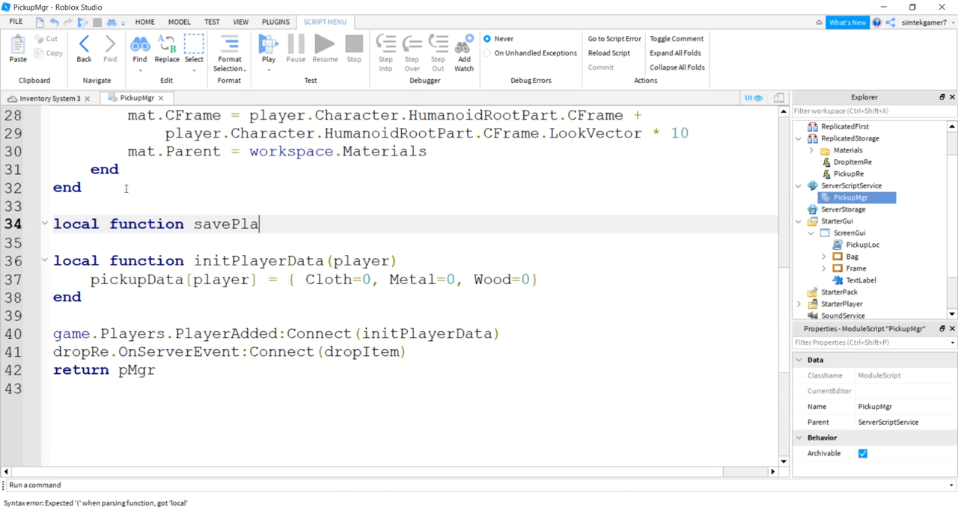
type("yerDat")
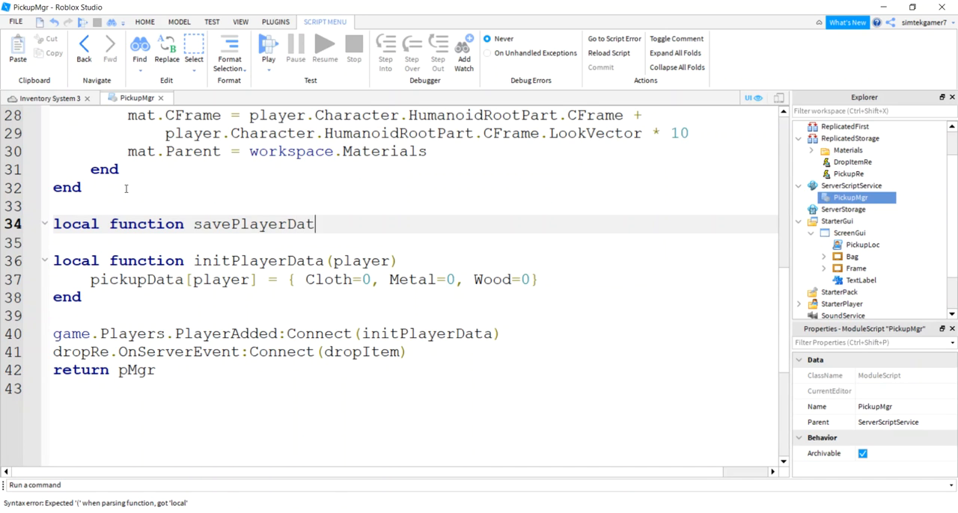
type("(player)")
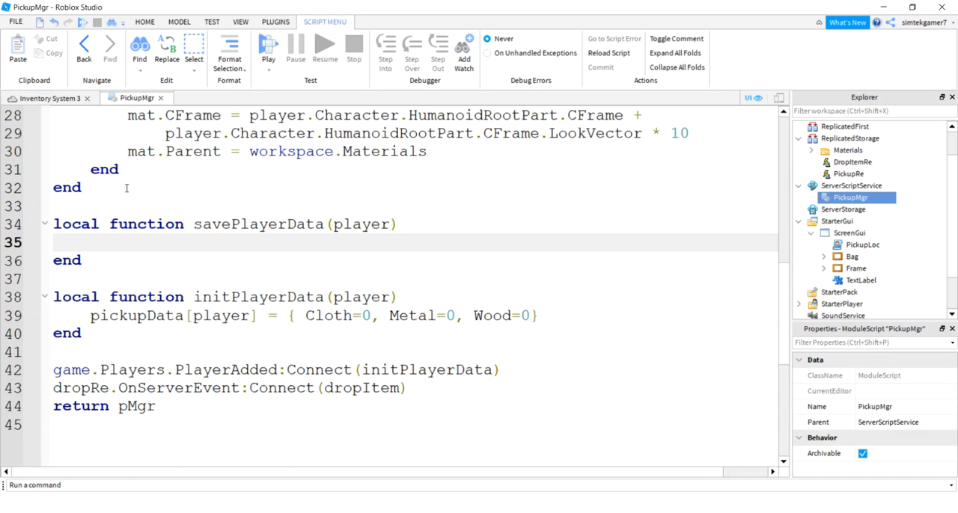
- Give it the body ds:SetAsync(player.UserId, pickupData[player]) and begin a game.Players hookup
left_click(90, 242)
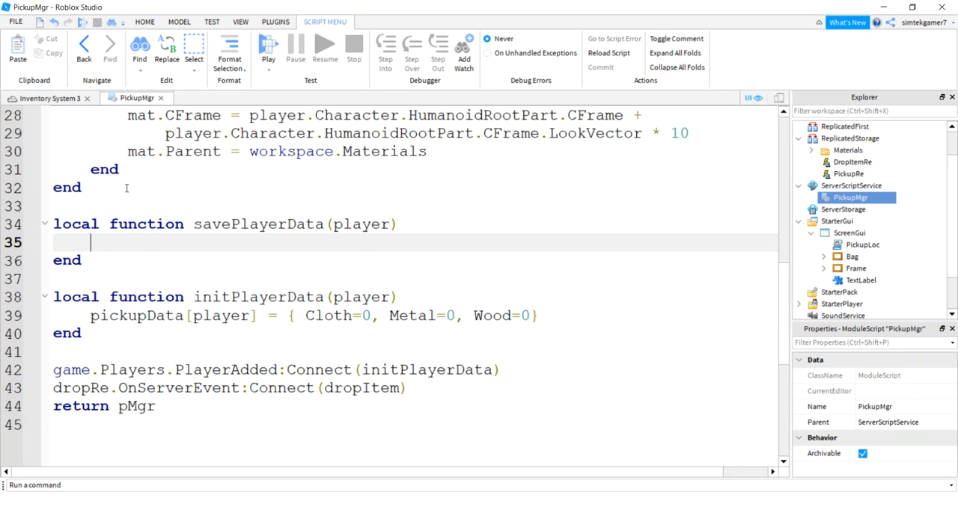
type("ds:")
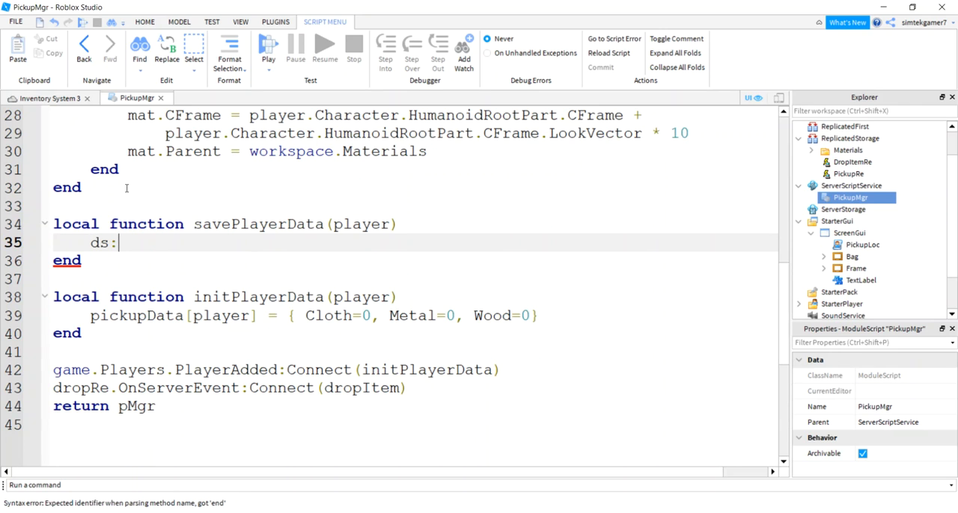
type("SetA")
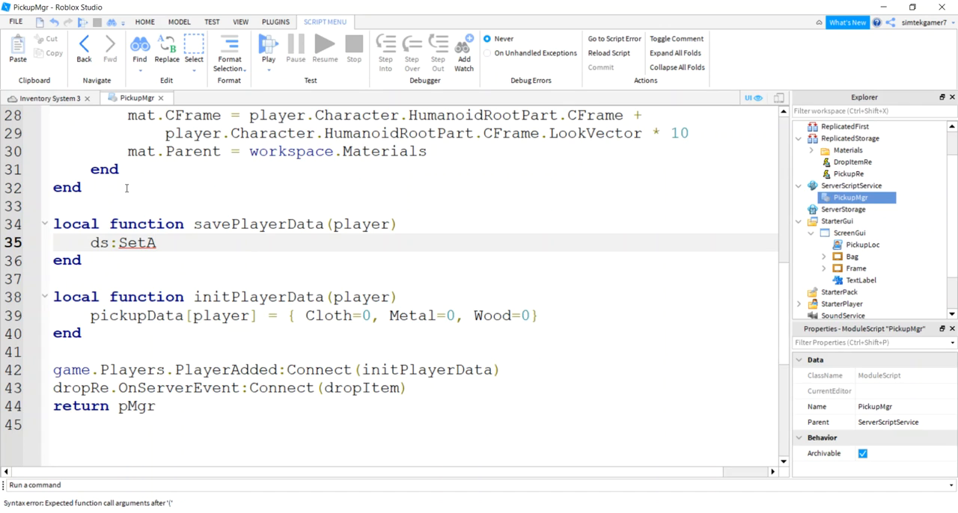
type("sync()")
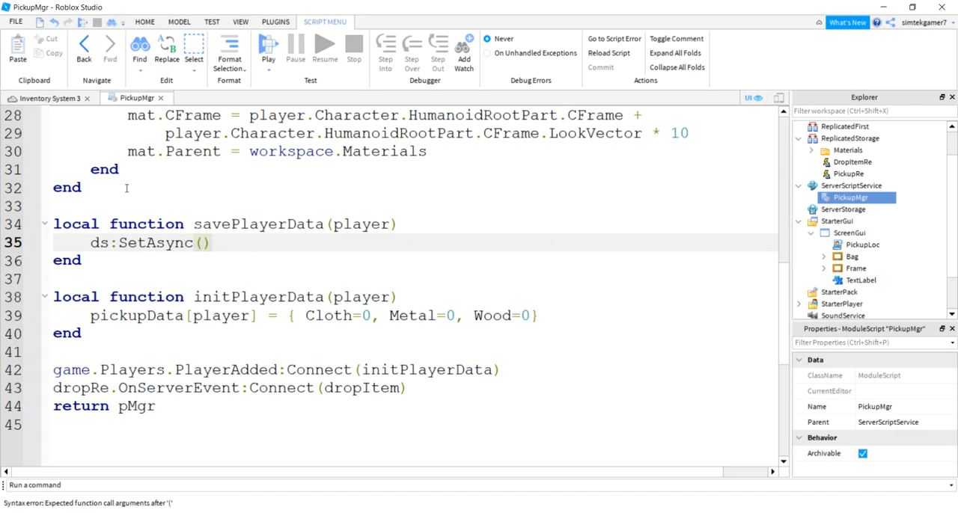
type("player.")
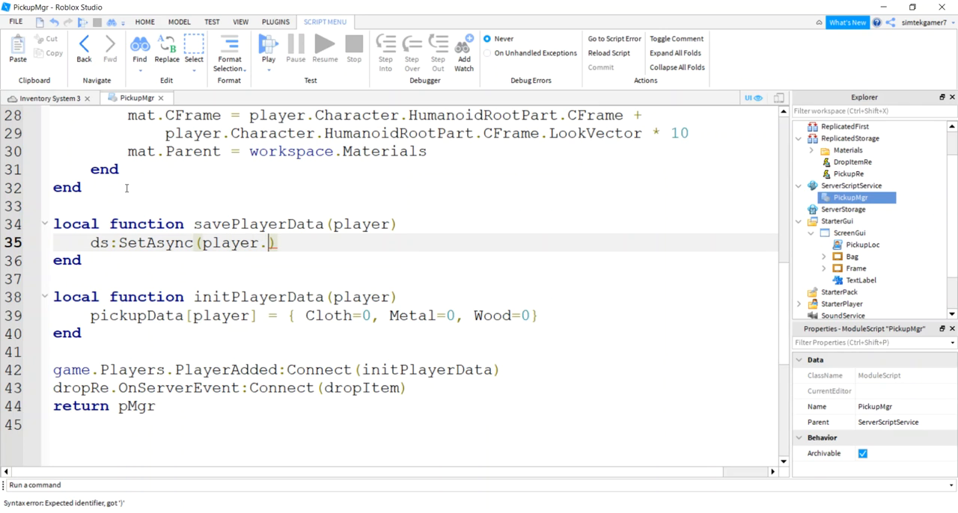
type("Userid")
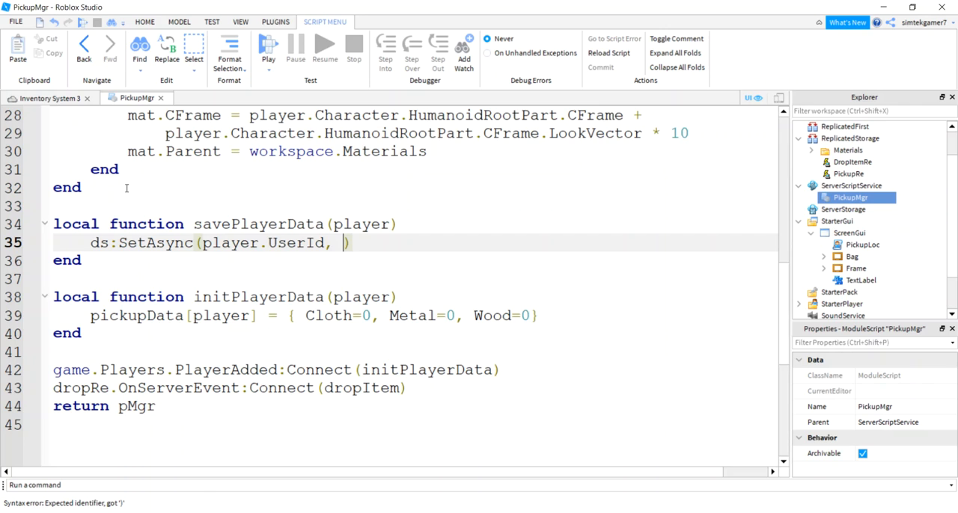
type("pickupData[player")
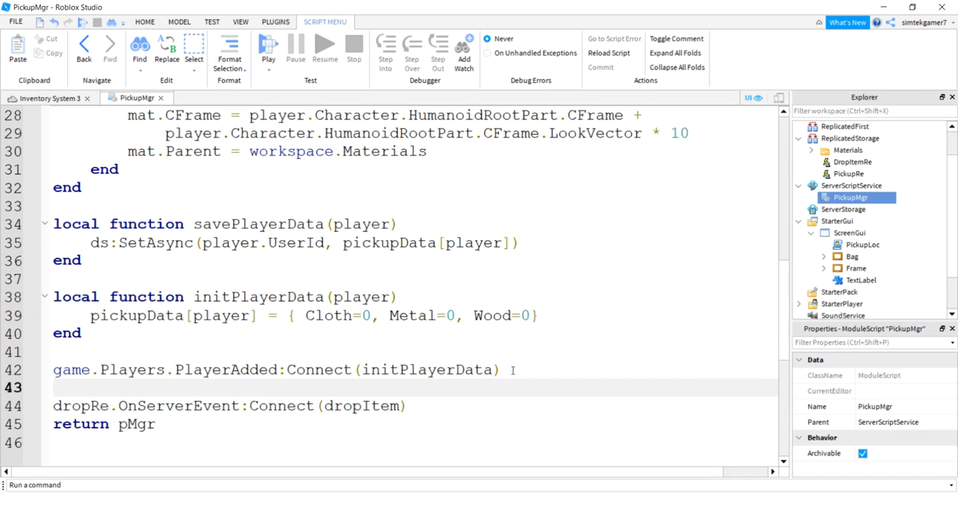
type("game.Players.PlayerRemoving")
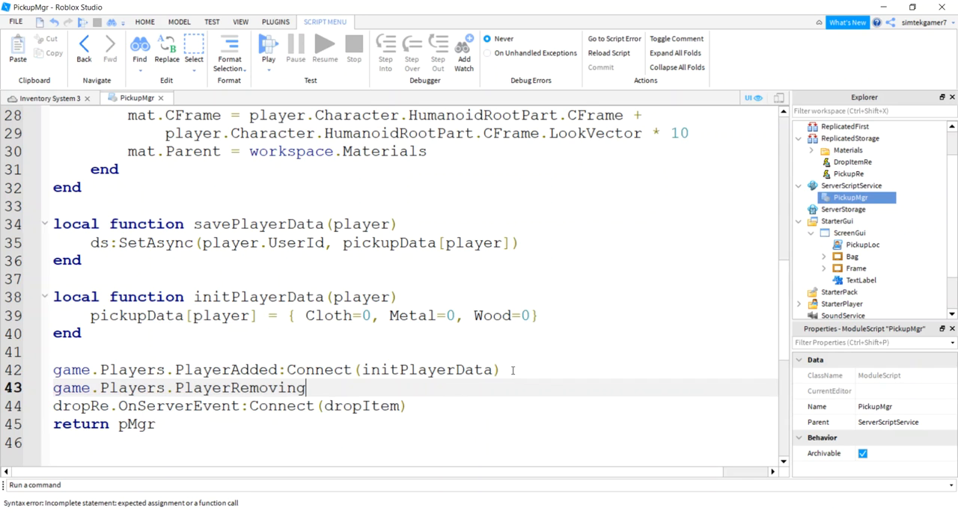
- Append :Connect(savePlayerData) to PlayerRemoving and add a blank line below savePlayerData
type(":Connect()")
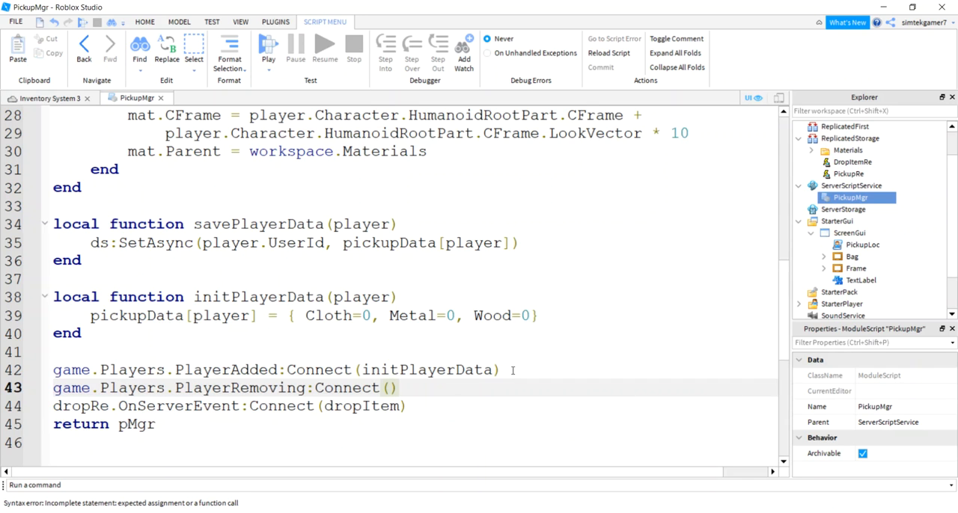
type("savePlayerData")
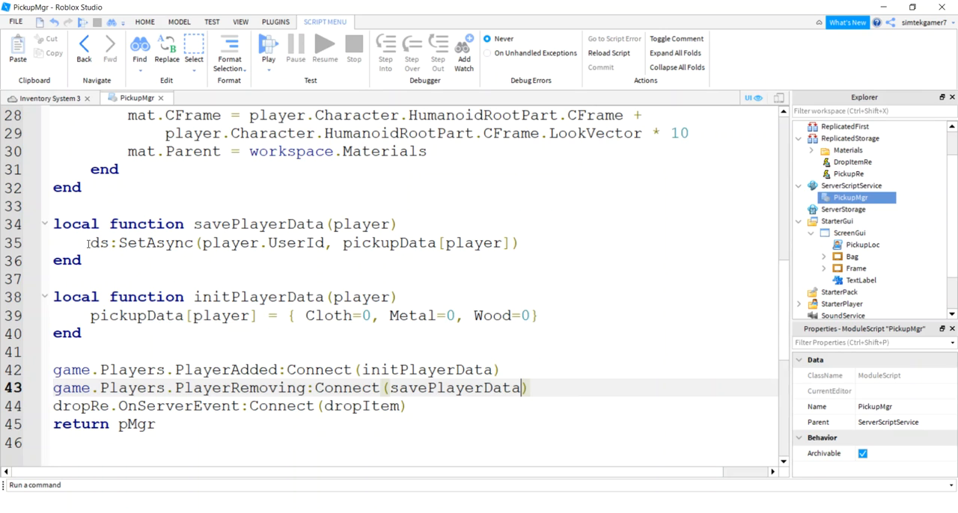
triple_click(300, 243)
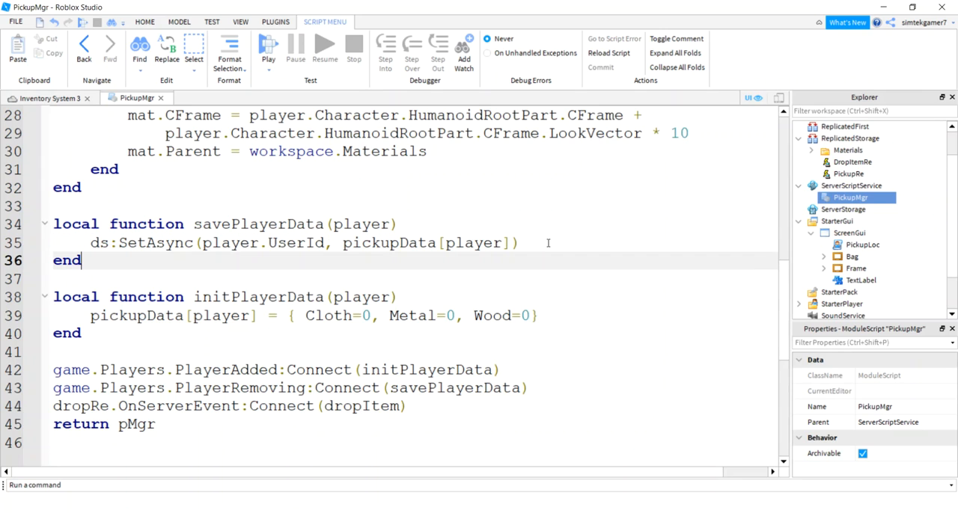
scroll("down", 3)
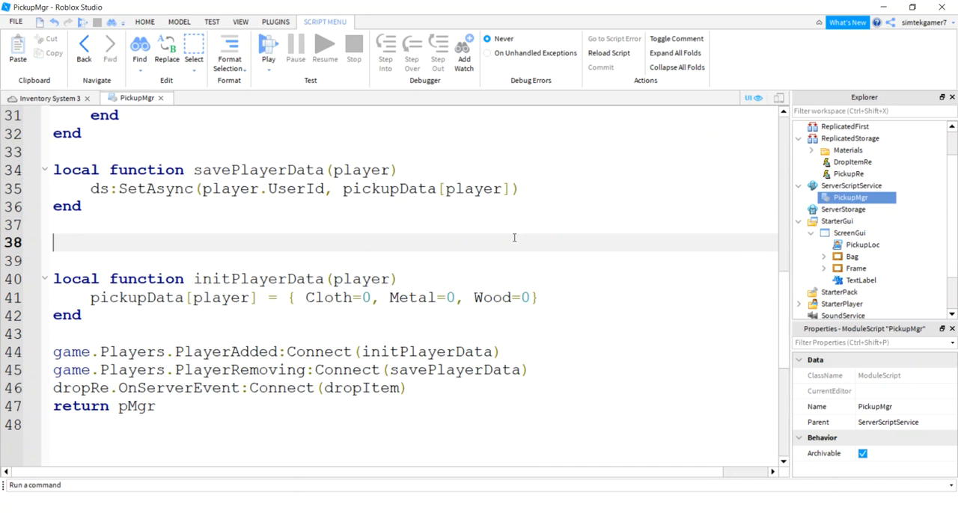
- Write saveLoop(player): while player exists, wait(10), call savePlayerData(player) and print "In save loop"
type("local function")
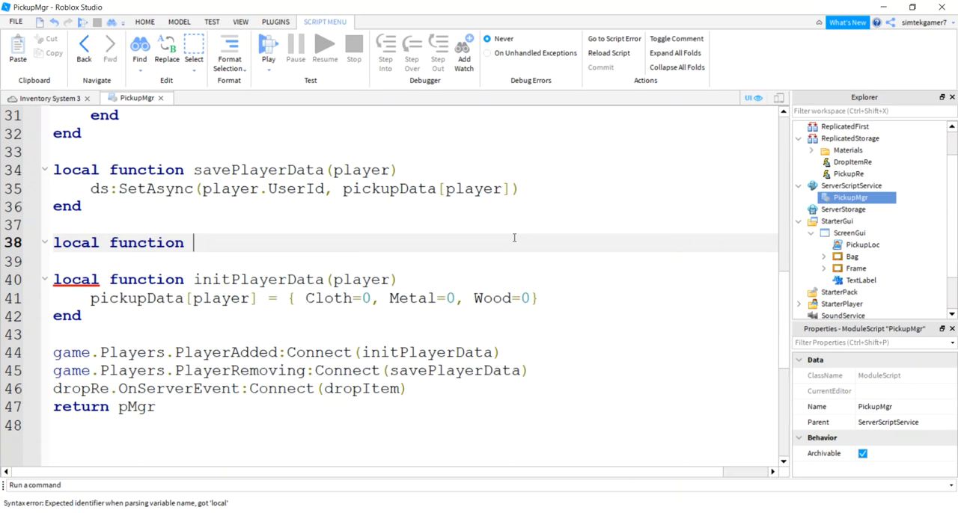
type("sa")
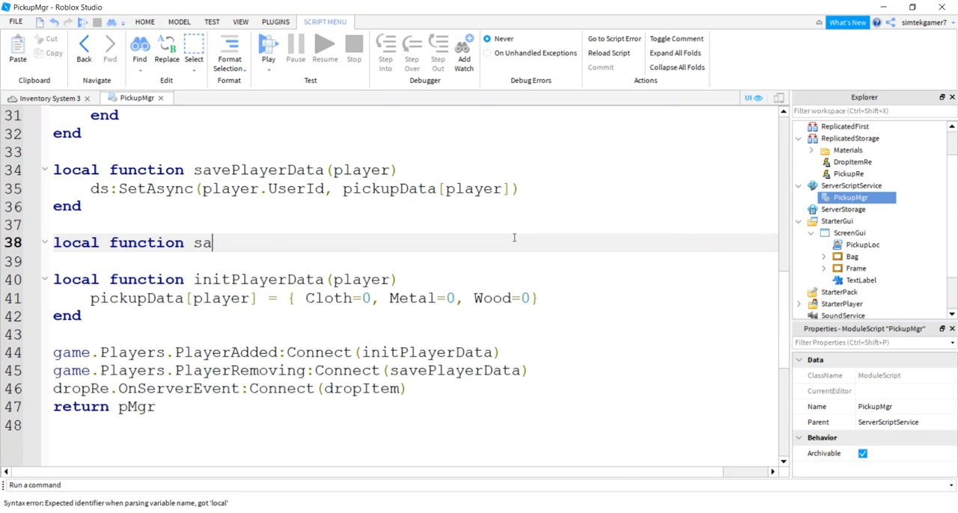
type("veLoop(player")
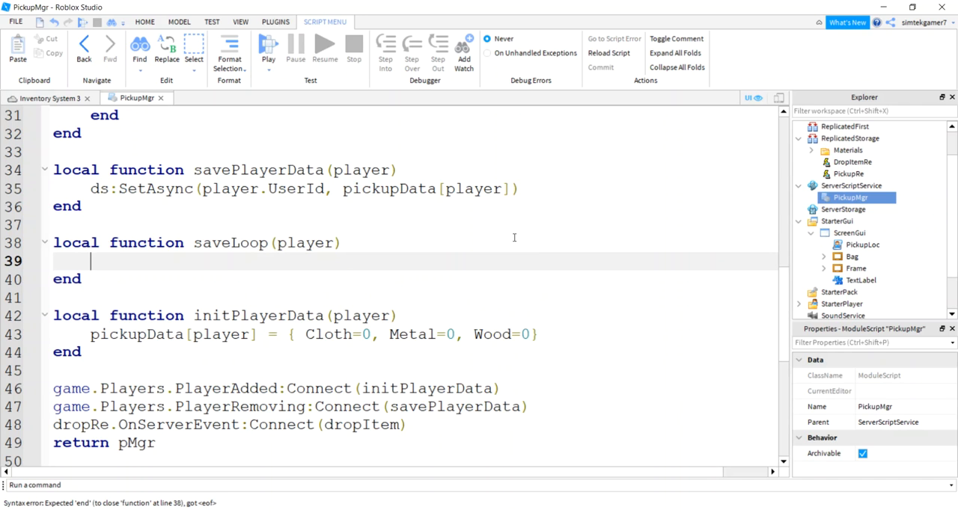
type("while p")
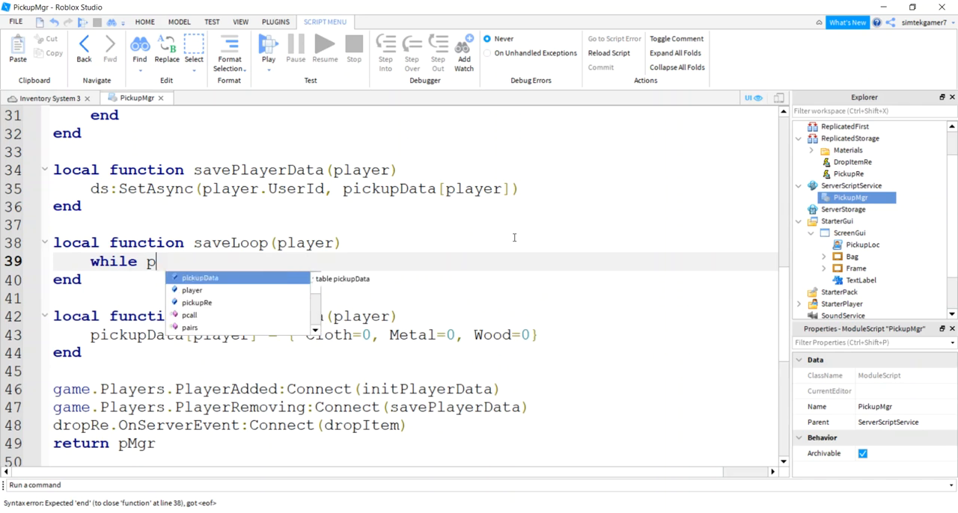
type("layer do")
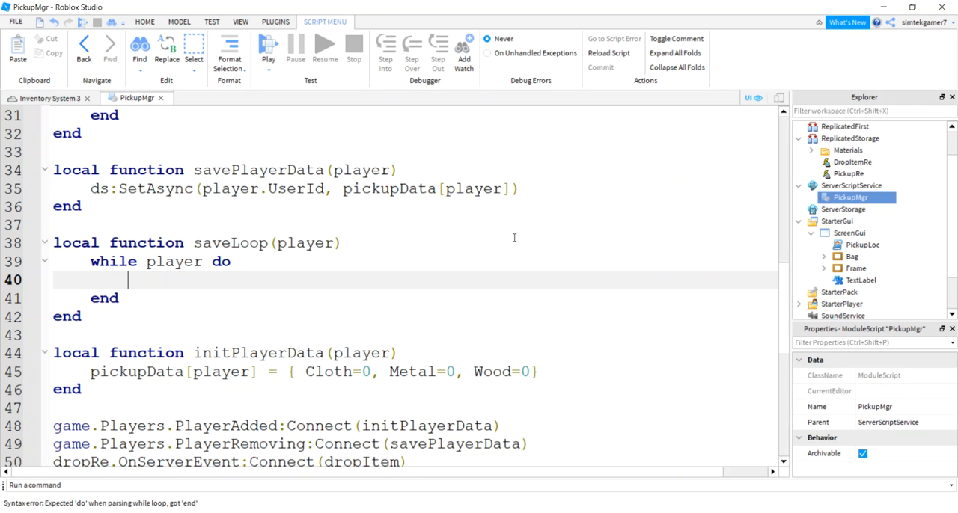
type("wait()")
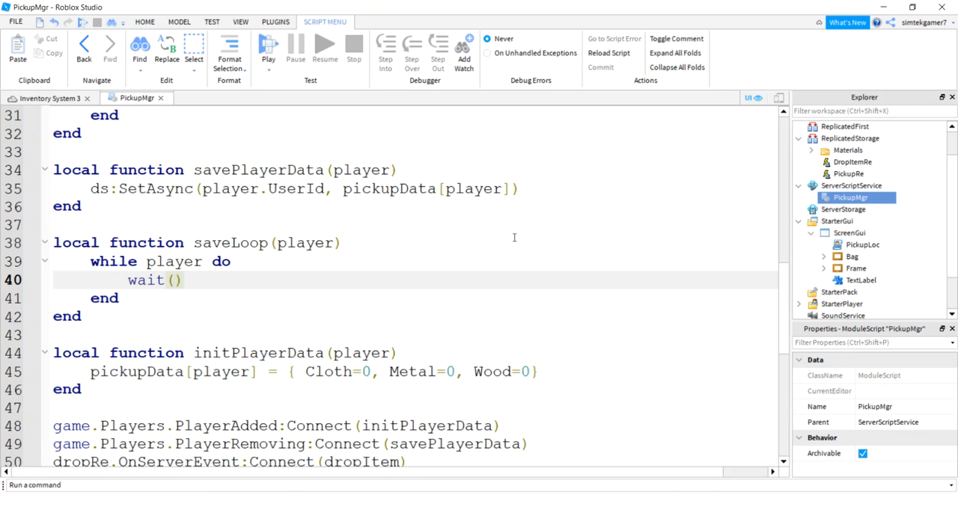
type("10")
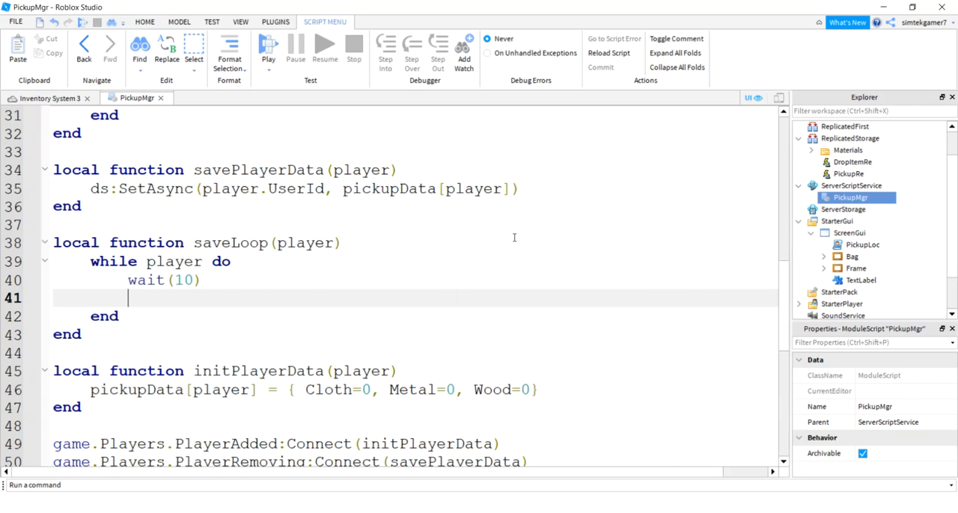
type("s")
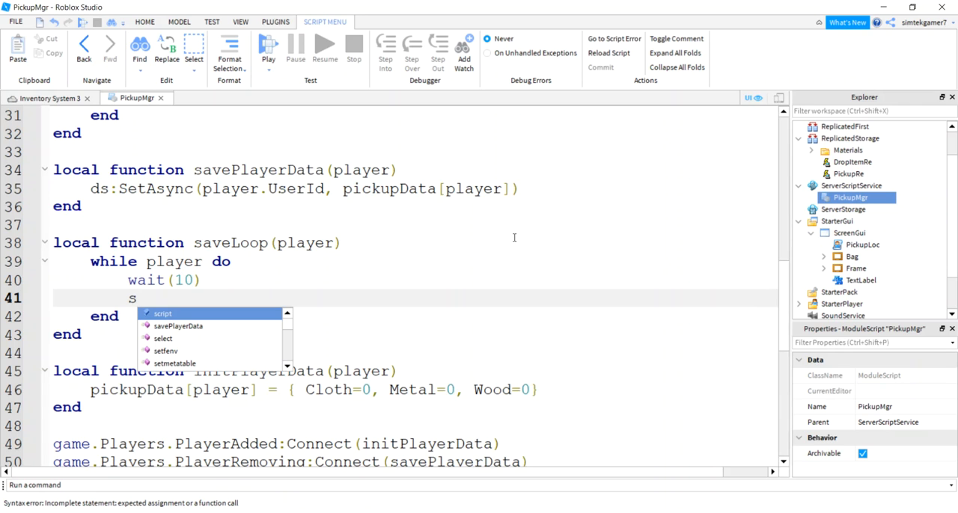
type("avePlayerData(player")
type("print(\"In save loop\")")
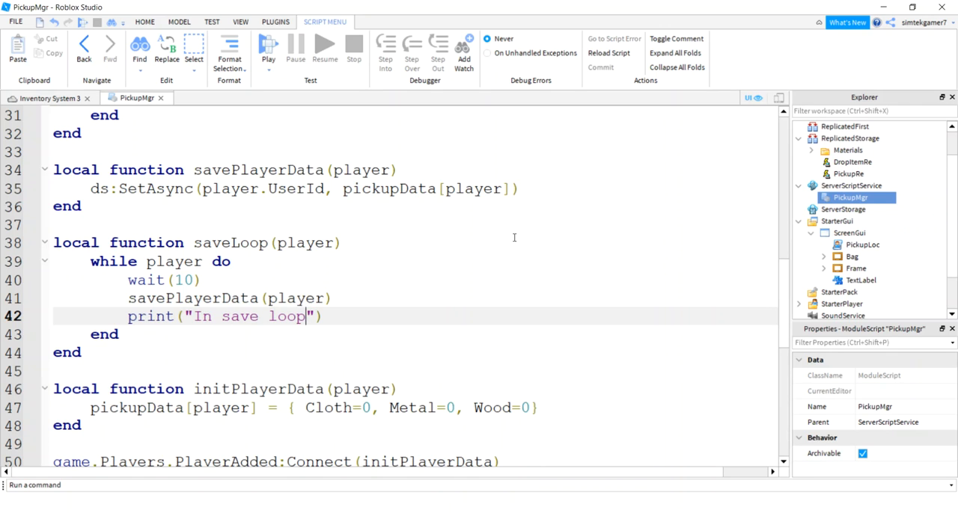
mouse_move(436, 249)
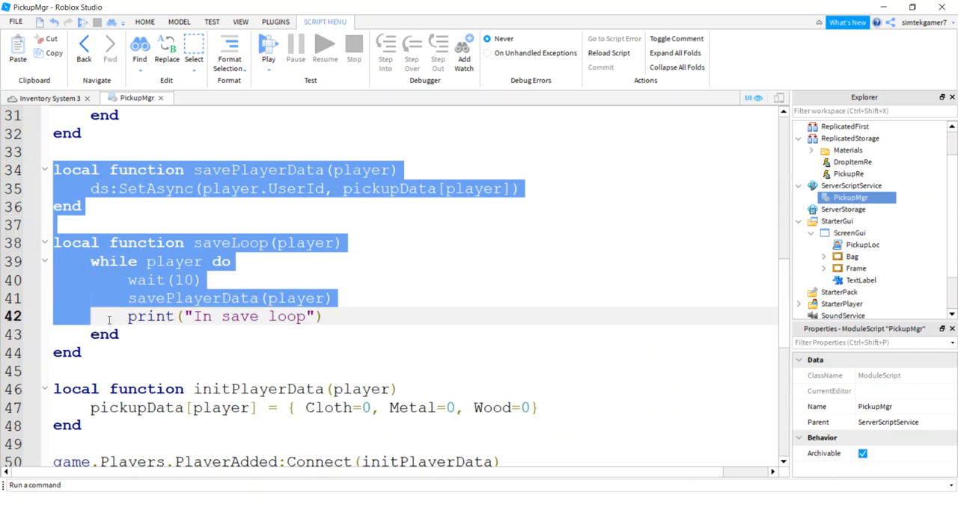
- Below the default inventory line, add local data = ds:GetAsync(player.UserId) and begin 'if data then'
scroll("down", 3)
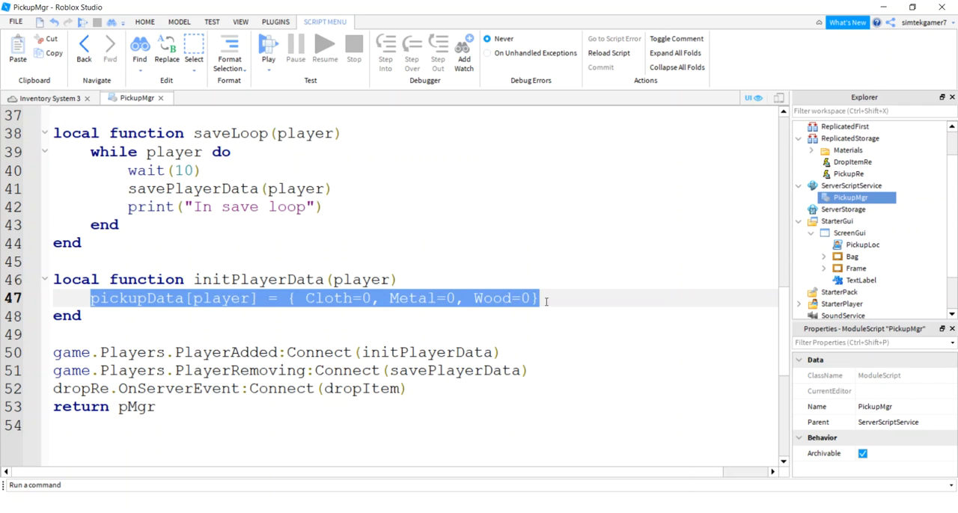
left_click(570, 297)
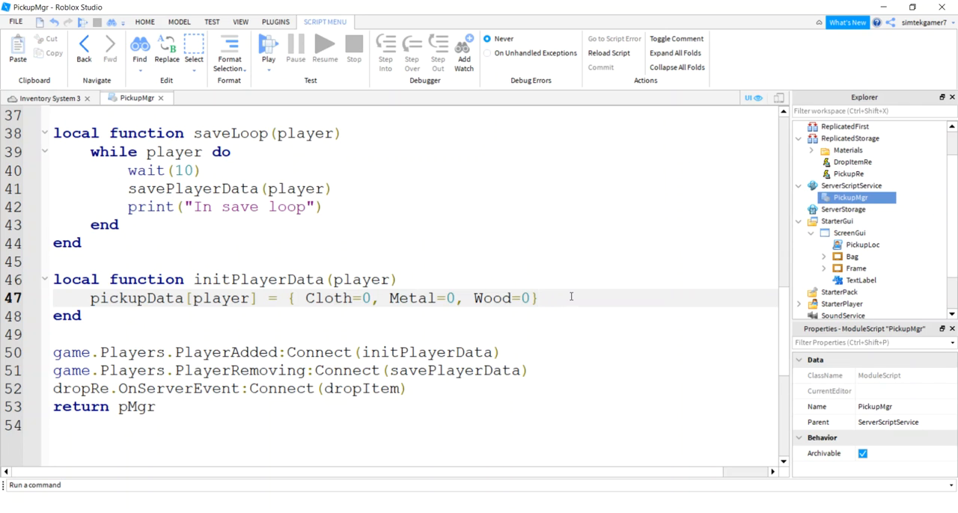
key("enter")
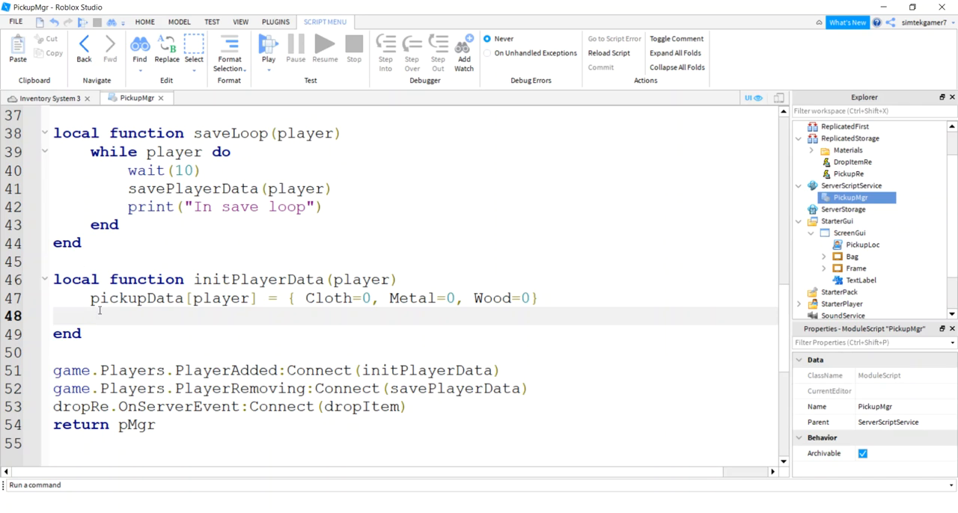
type("l")
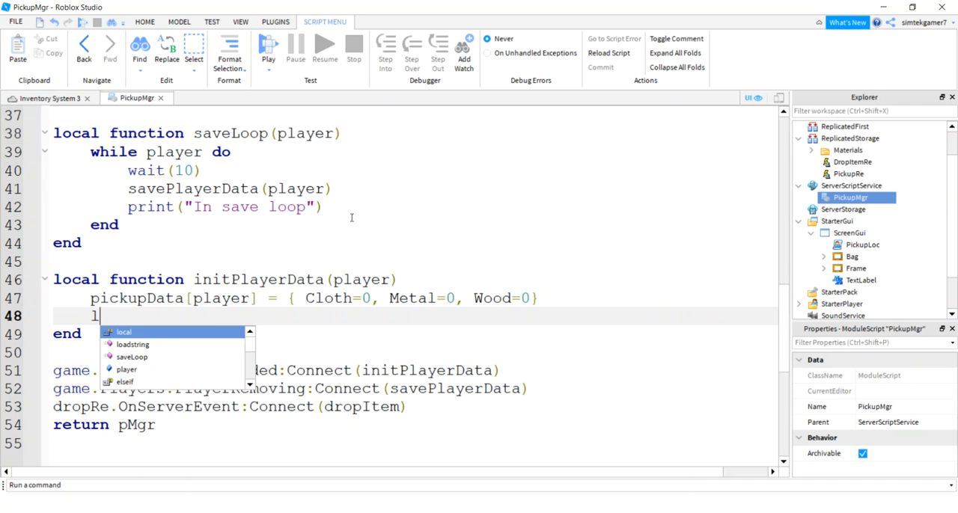
type("ocal data =")
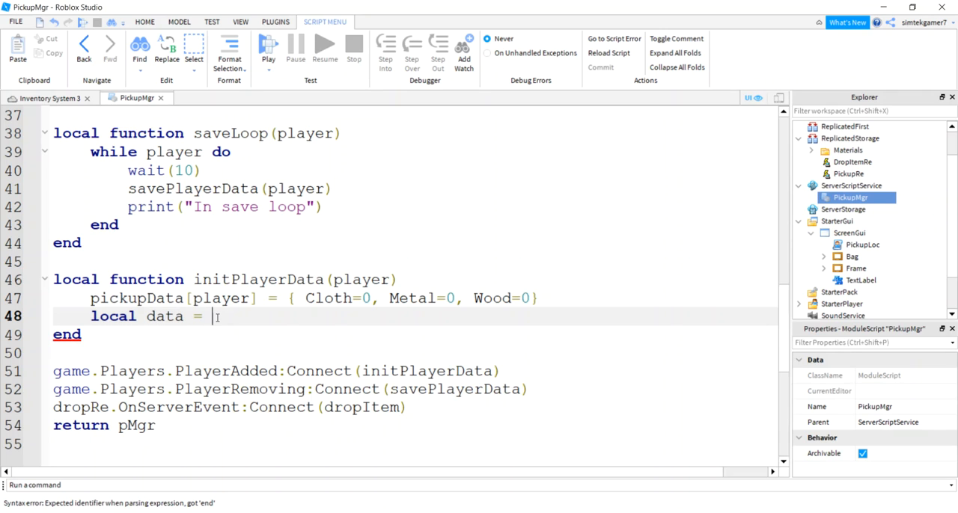
type("ds:GetA")
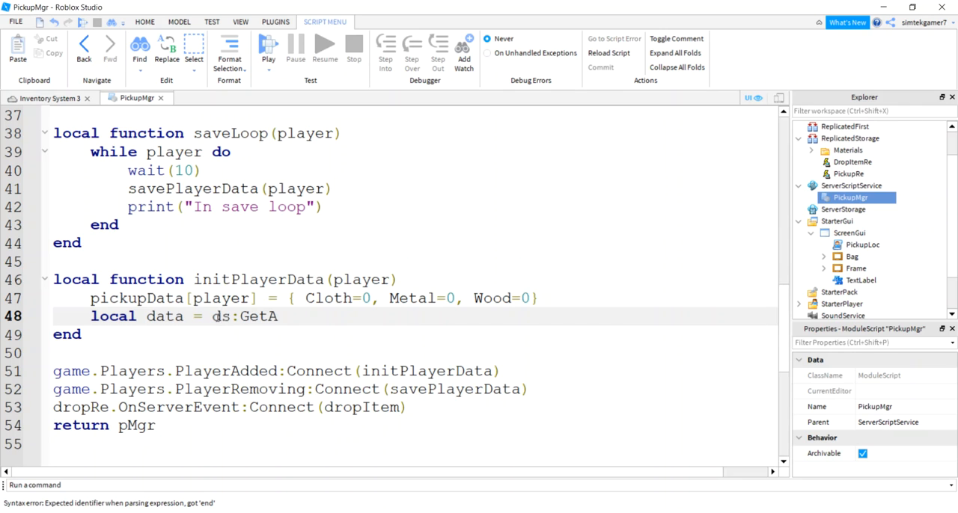
type("sync()")
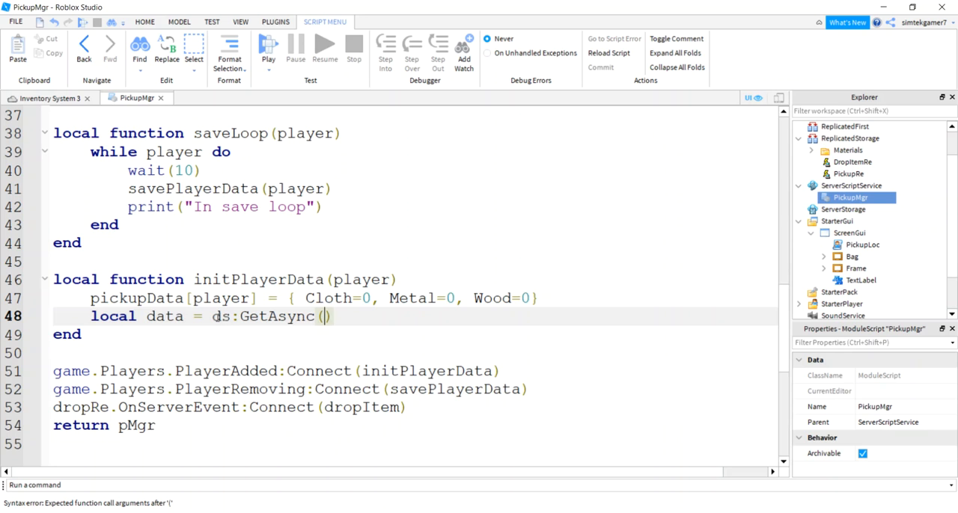
type("player.User")
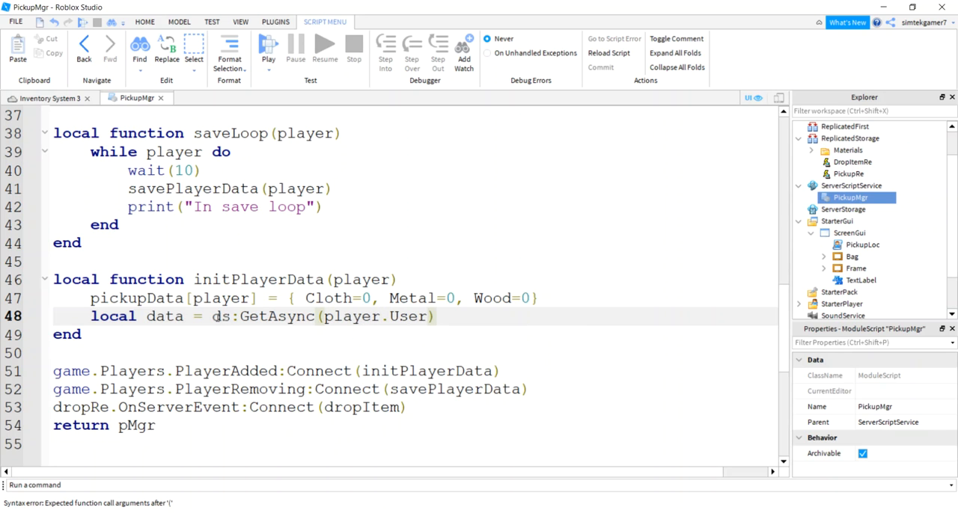
type("Id")
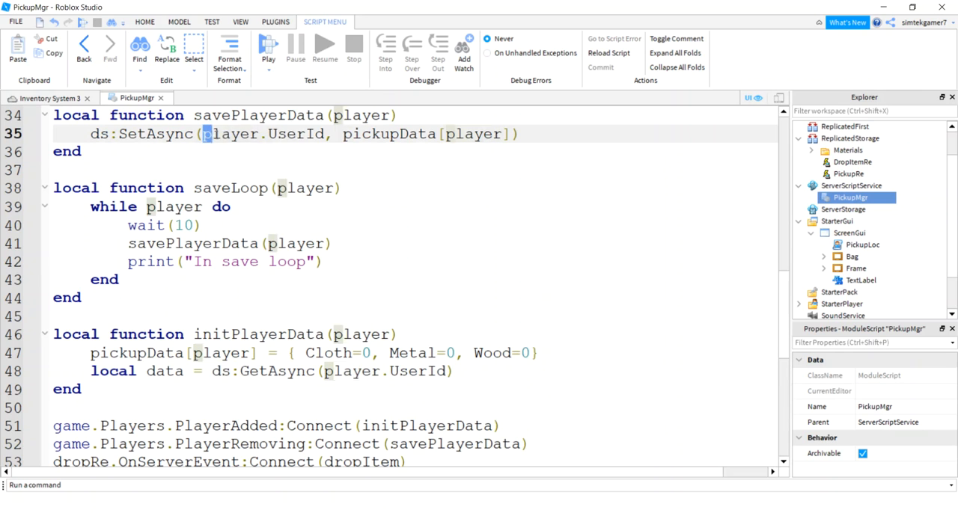
double_click(235, 133)
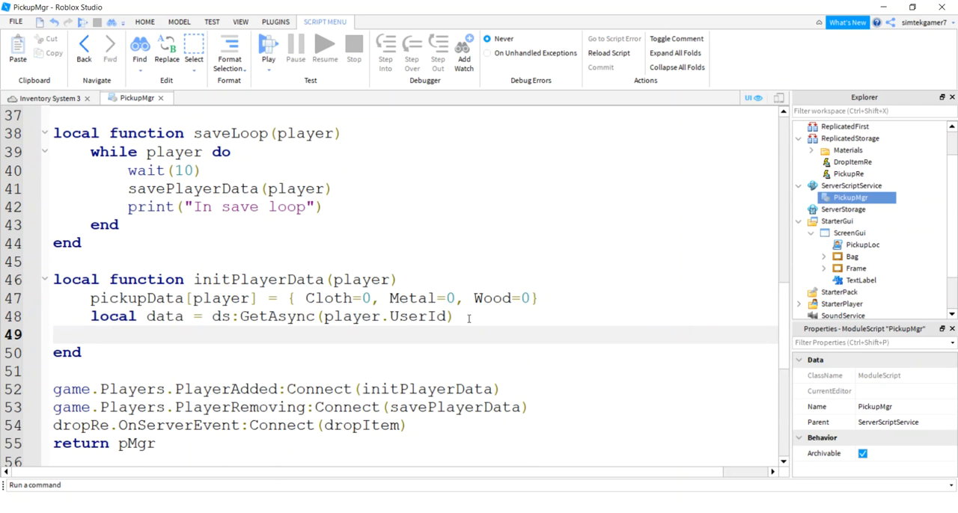
type("if data then")
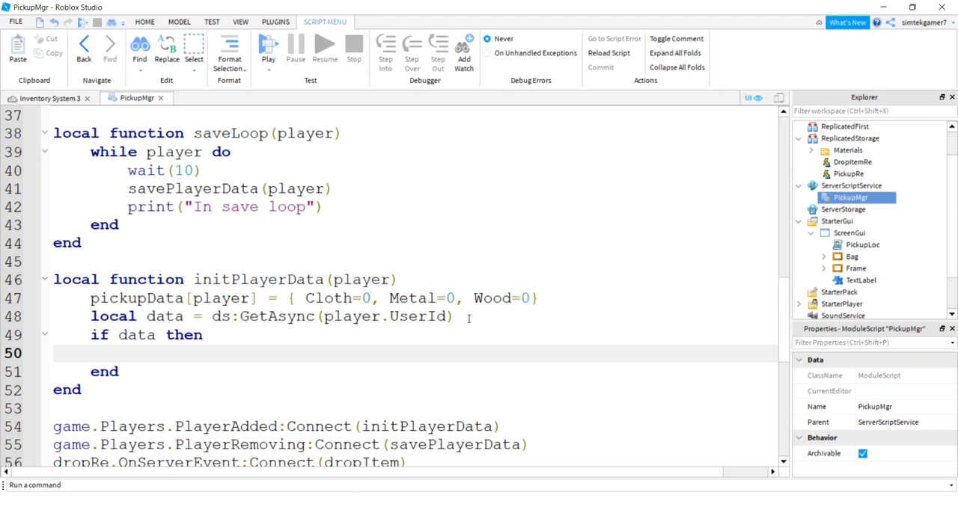
- Add a for i, v in pairs(data) loop setting pickupData[player][i] = v
type("for")
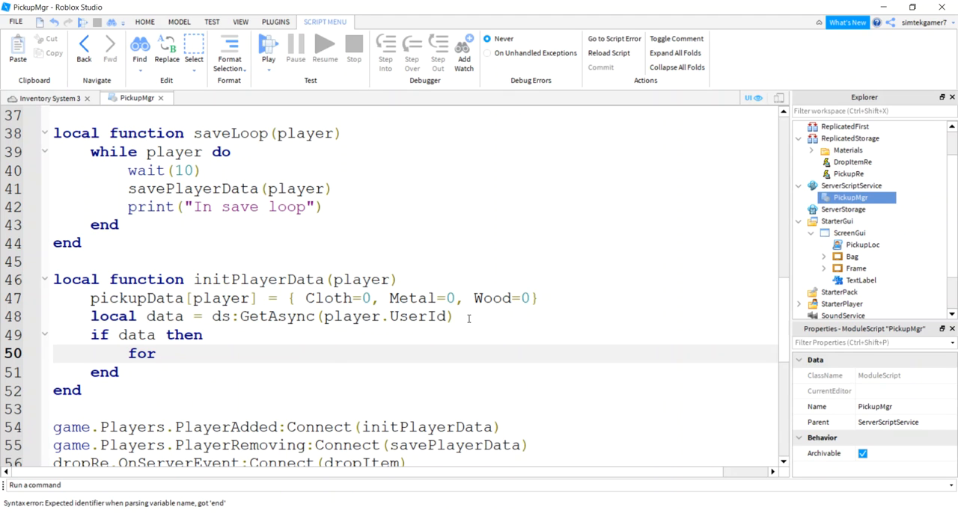
type("i, v in pair(data")
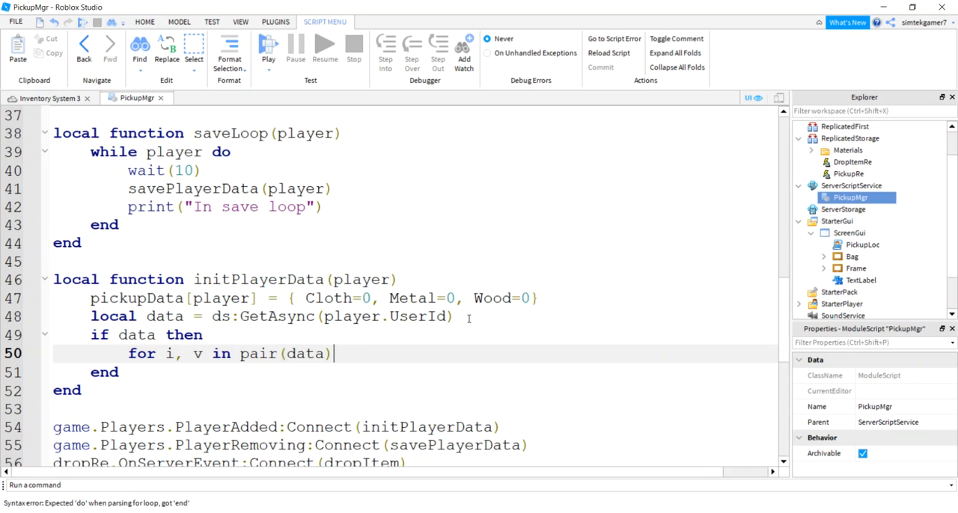
type("do")
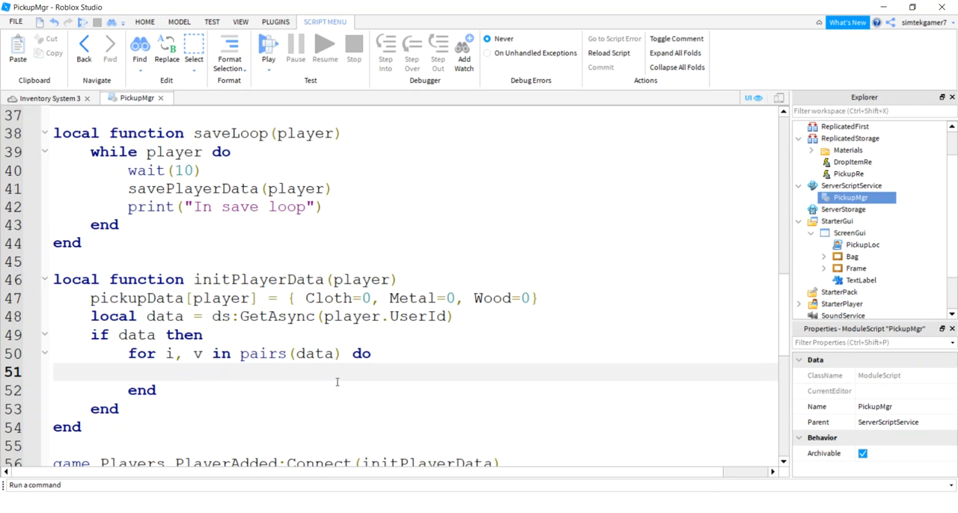
type("pickupData[p]")
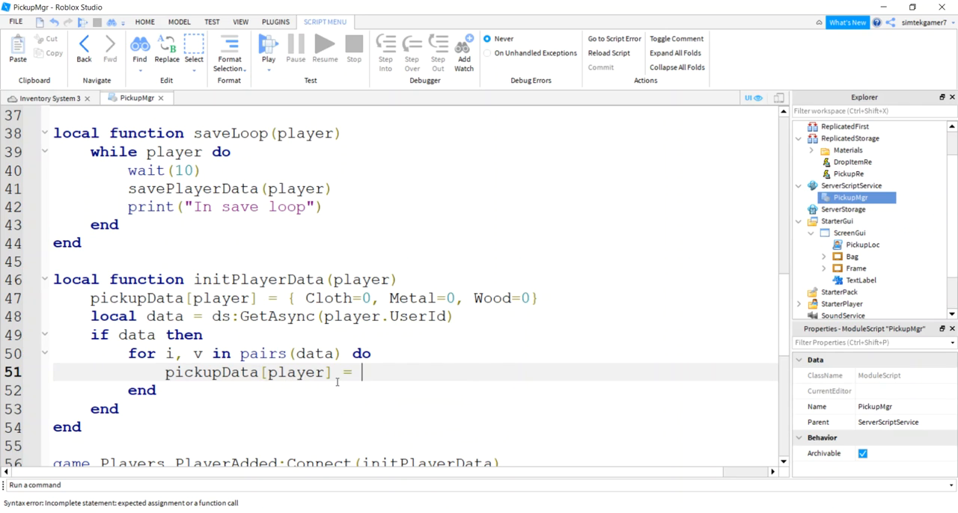
key("BackSpace")
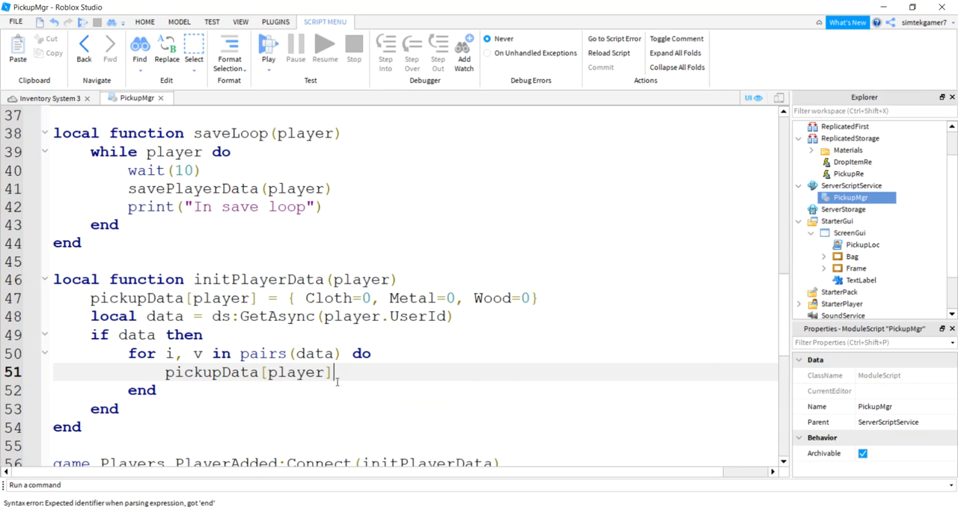
type("[i]")
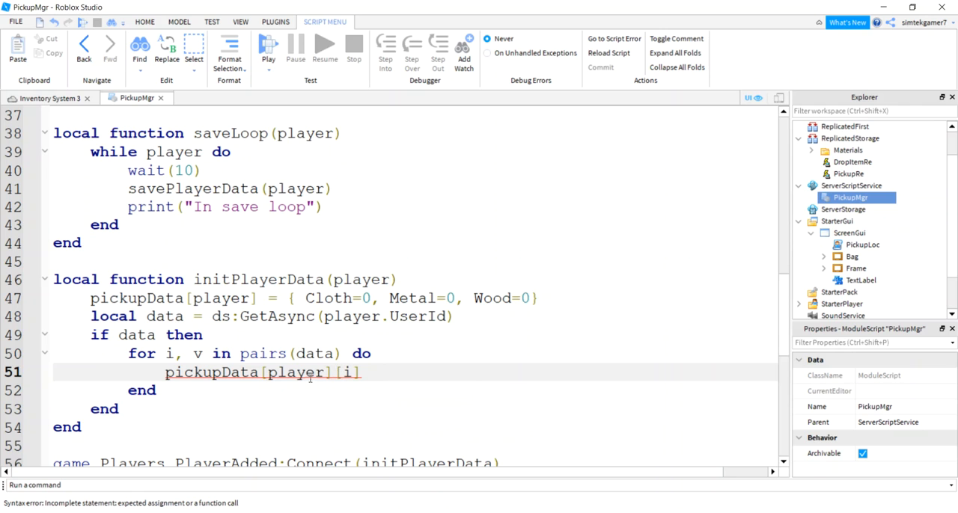
double_click(348, 371)
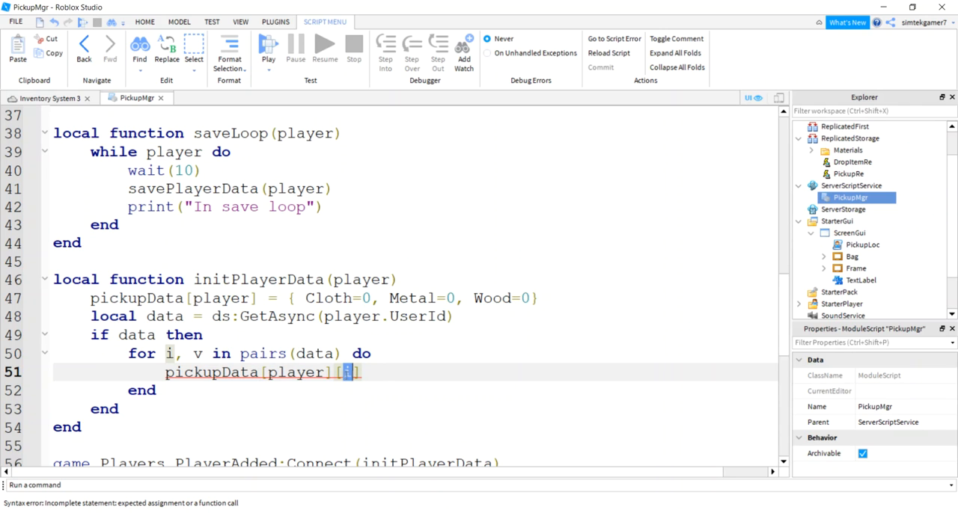
left_click(361, 373)
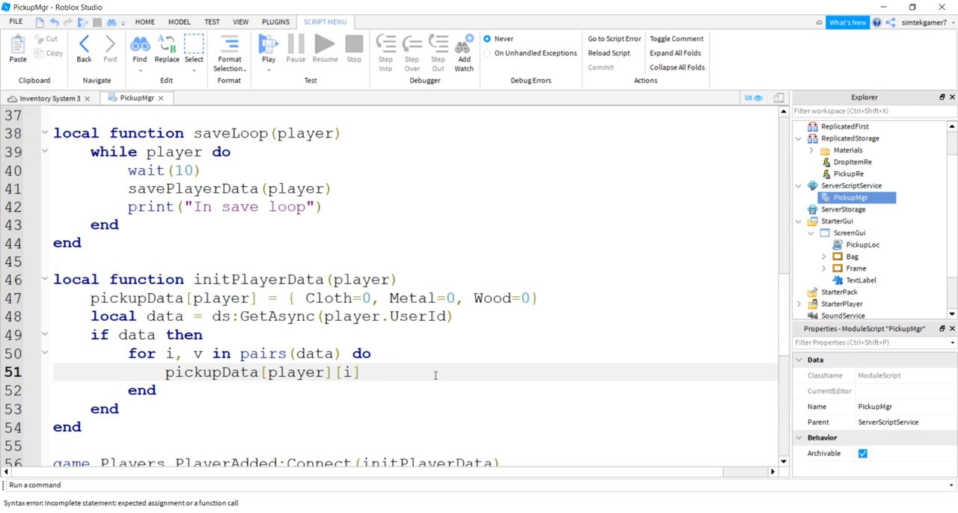
type("= v")
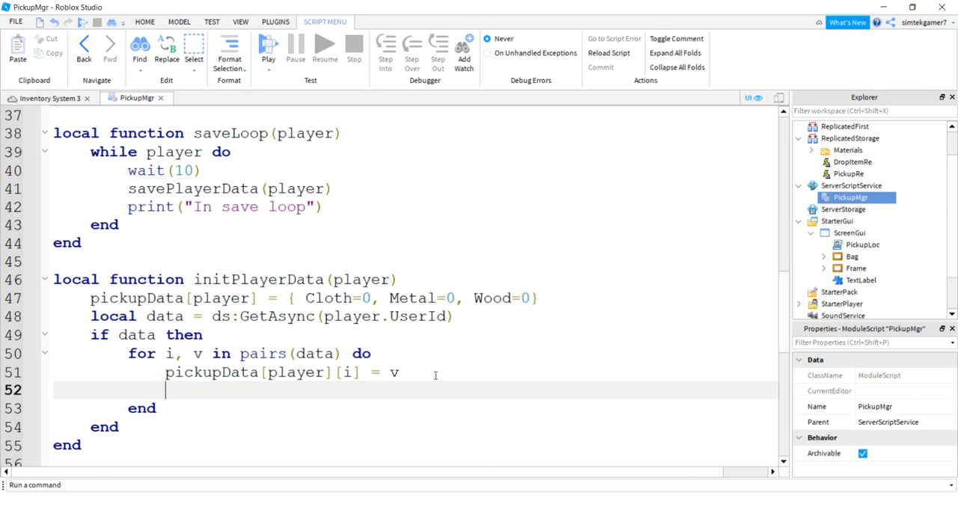
- Inside the loop, fire pickupRe:FireClient(player, i, v) whenever v > 0
type("if v")
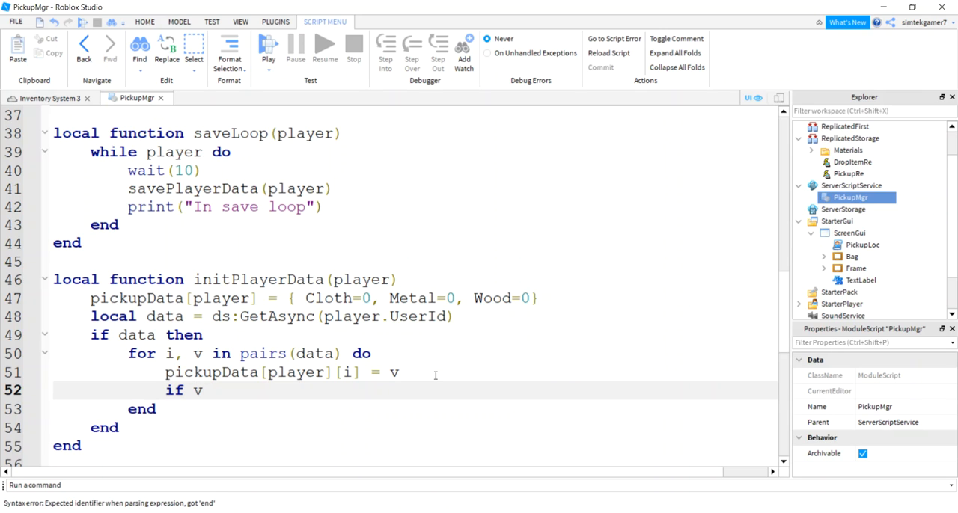
type("> 0 then")
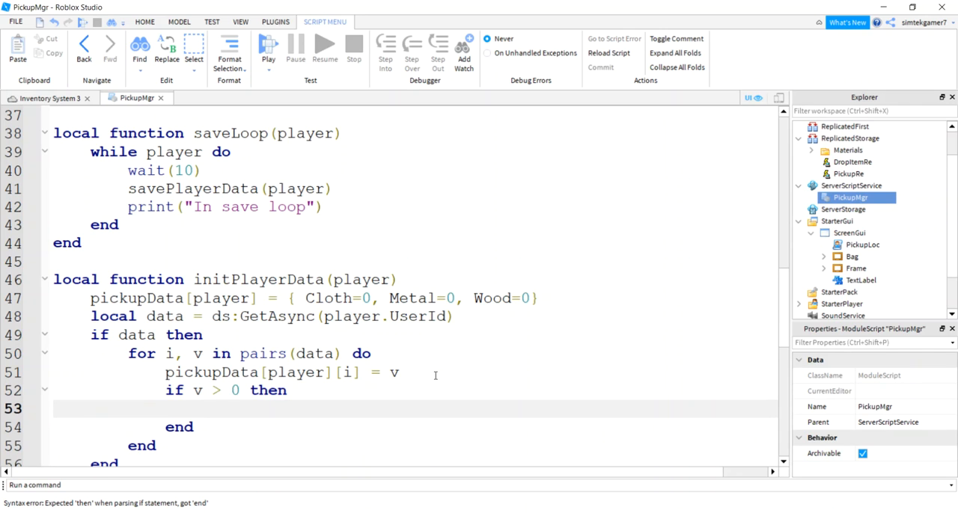
type("pickupData")
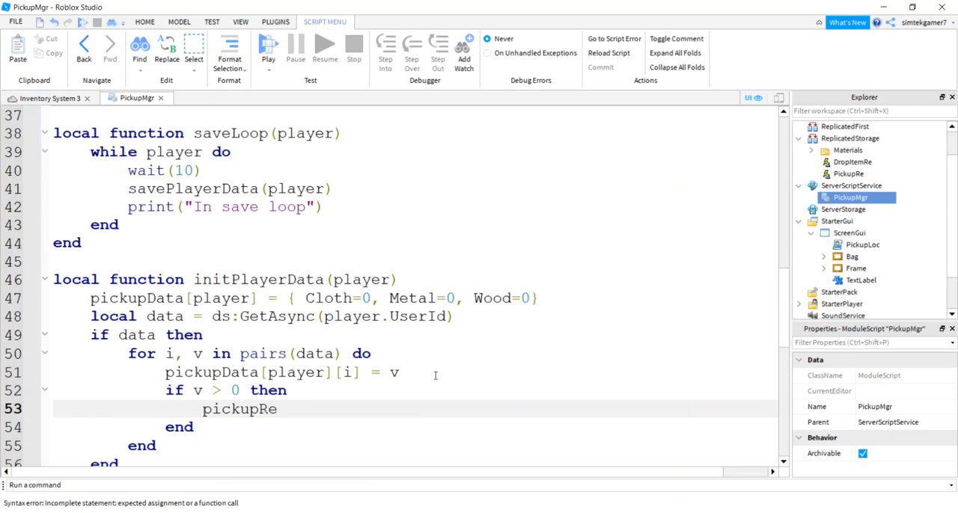
type(":Fire")
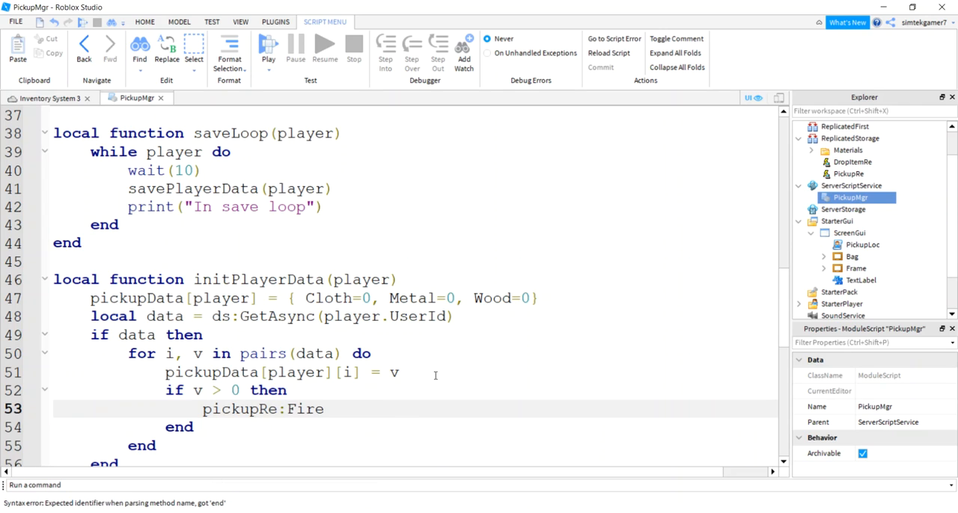
type("Client(player,")
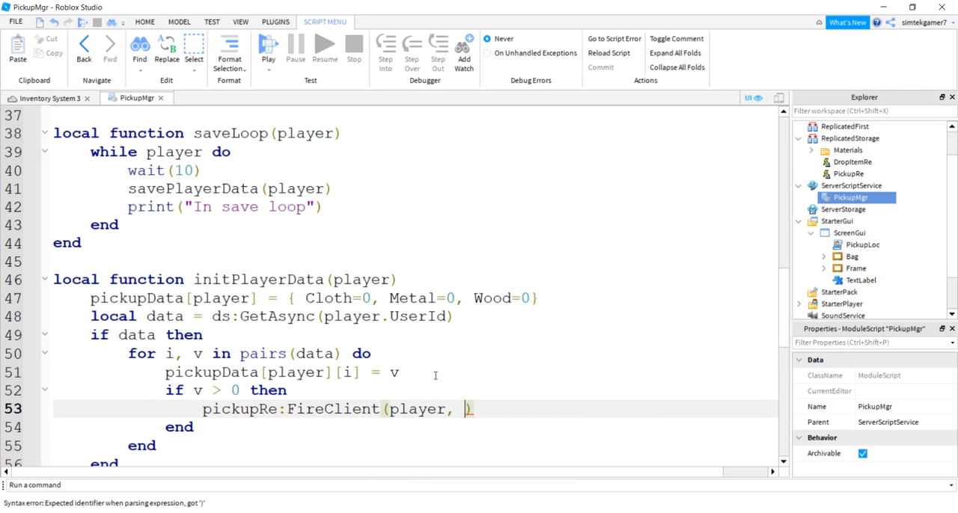
type("i,")
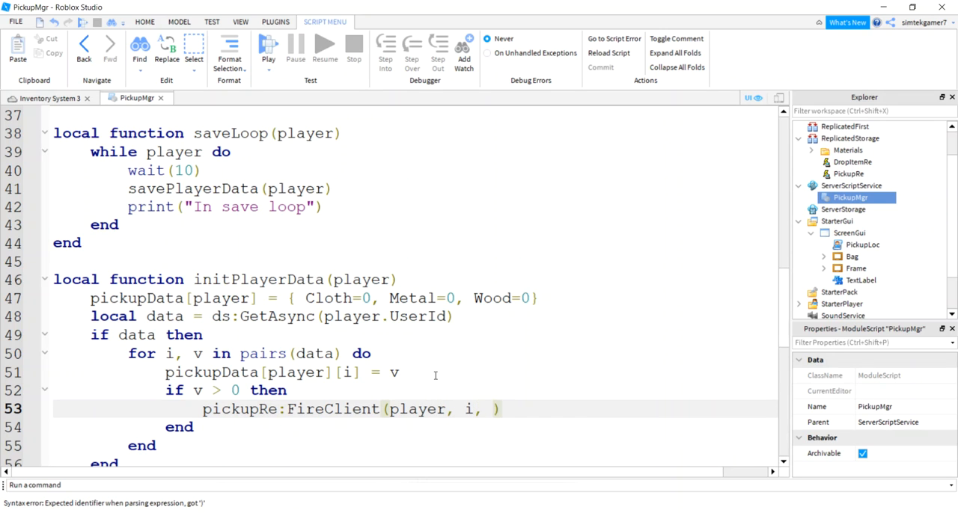
type("v")
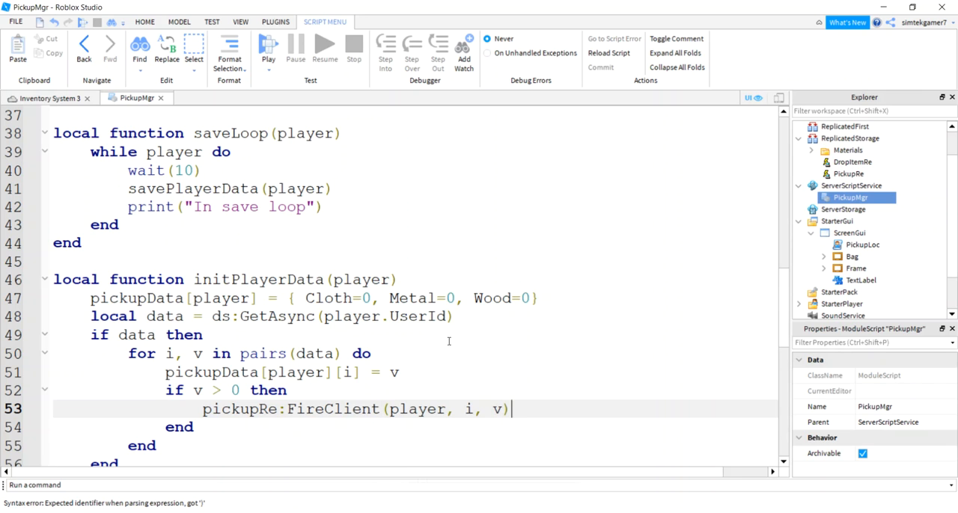
scroll("down", 3)
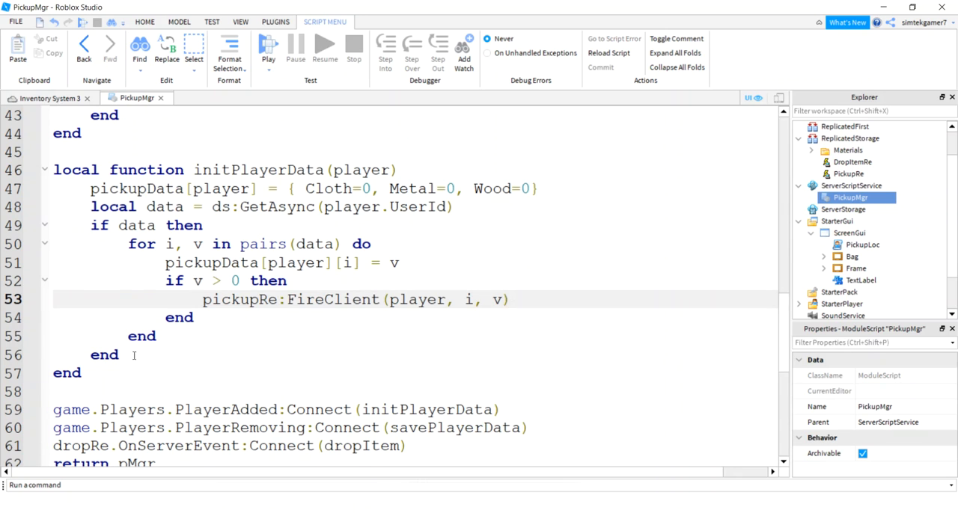
- Launch a Play test session of Inventory System 3
type("w")
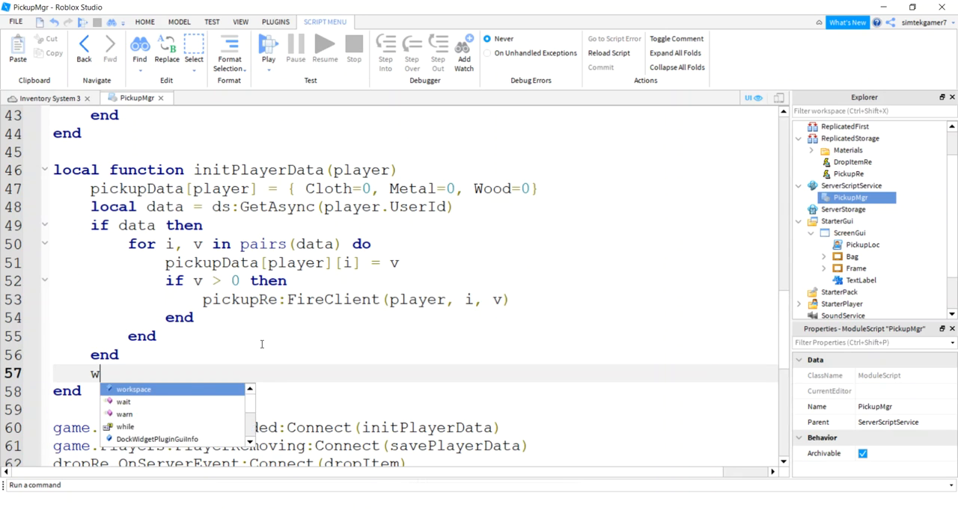
type("av")
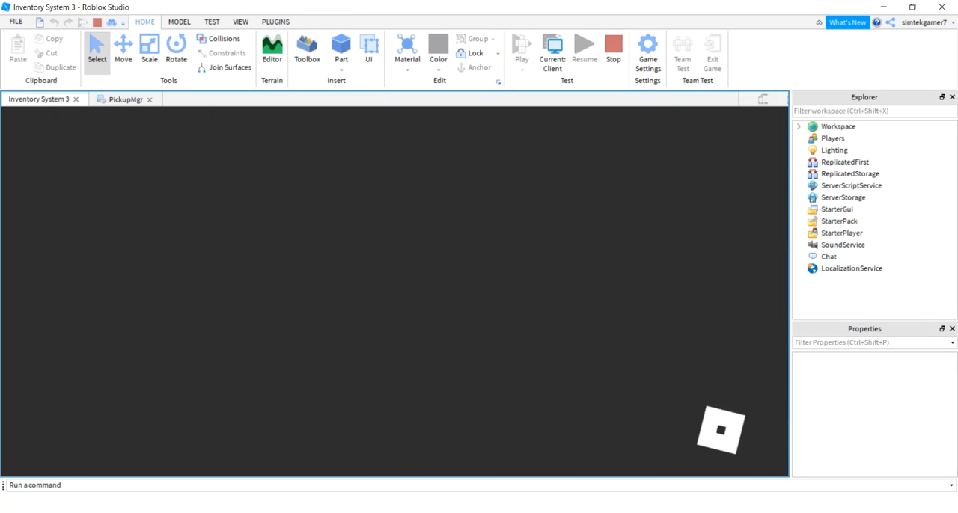
- Show the Output log with 'In save loop', collect Wood, Metal and Cloth, then Stop
left_click(520, 46)
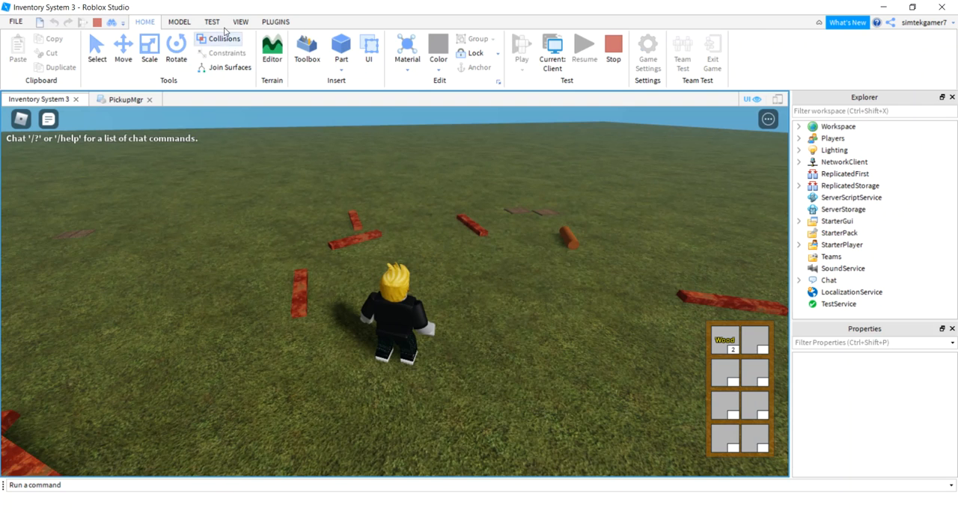
left_click(240, 20)
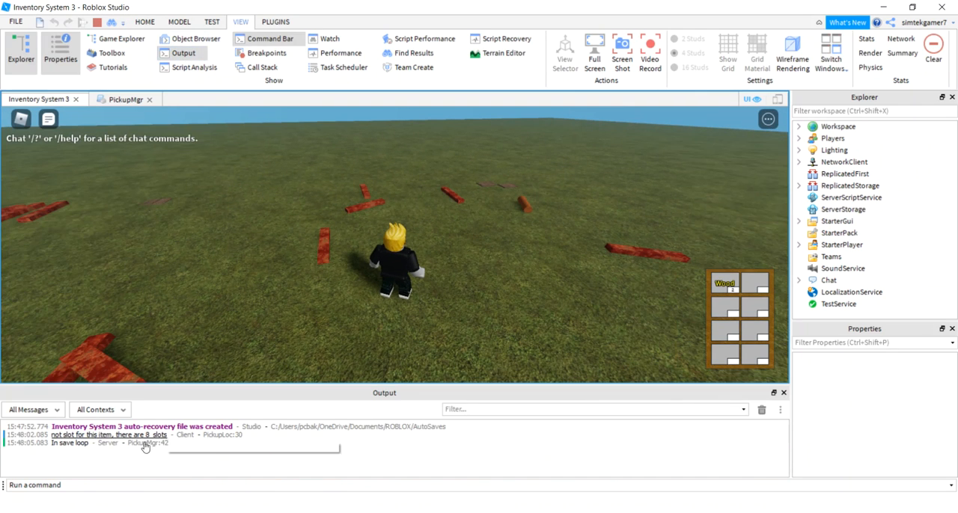
mouse_move(148, 443)
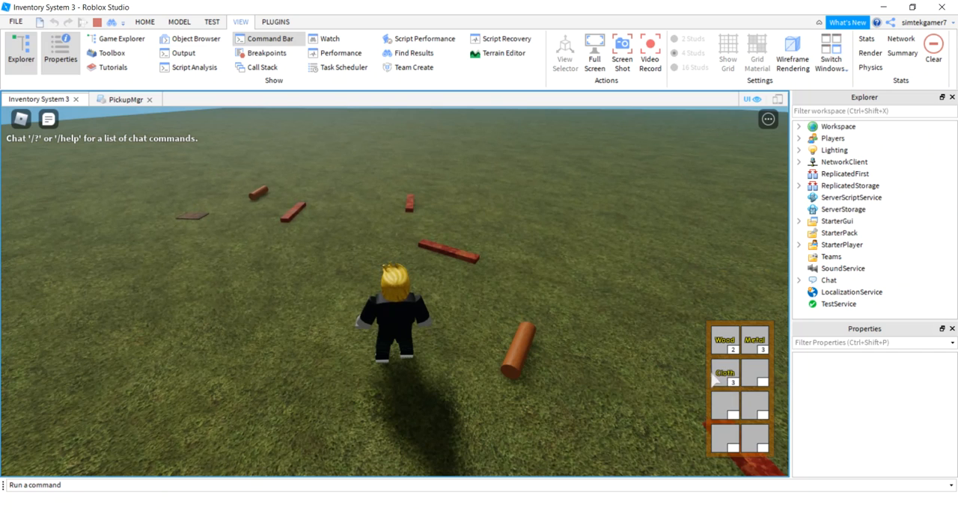
mouse_move(583, 322)
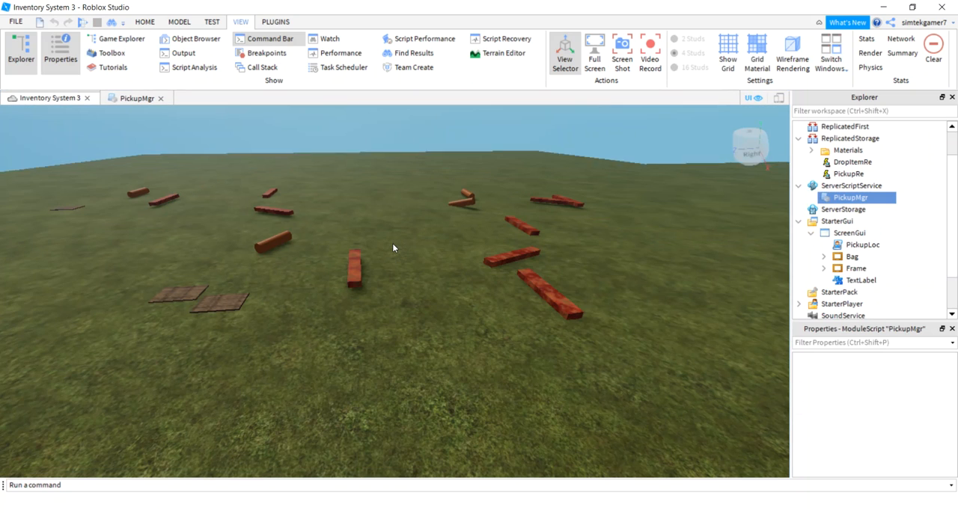
left_click(850, 197)
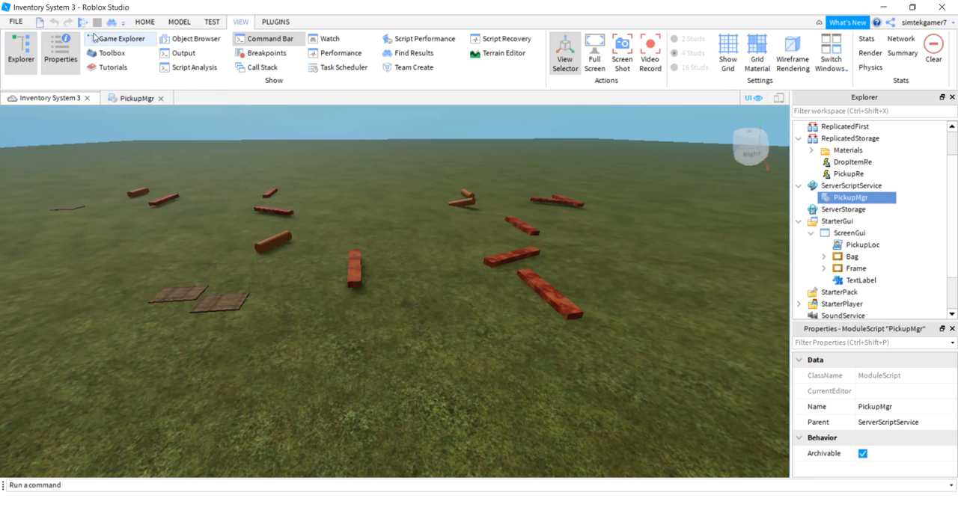